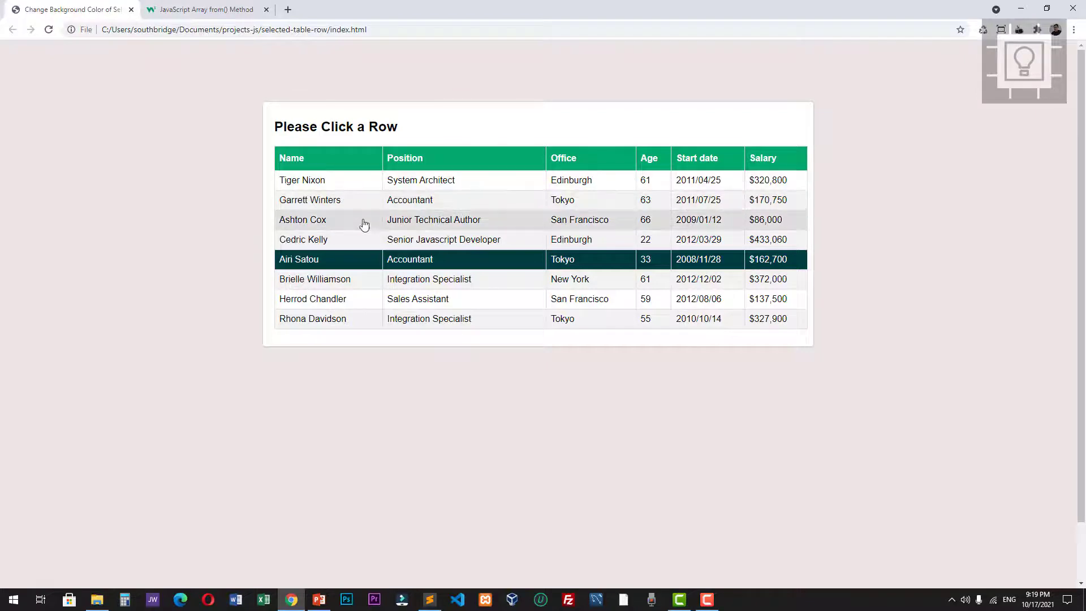
{"action": "mouse_move", "coordinate": [466, 226]}
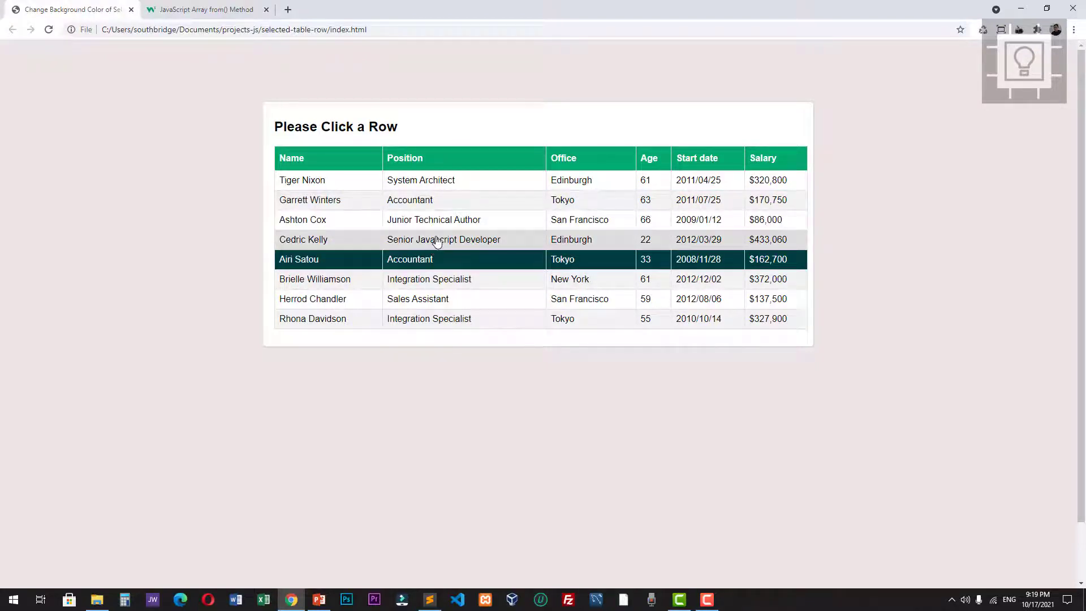
{"action": "mouse_move", "coordinate": [447, 229]}
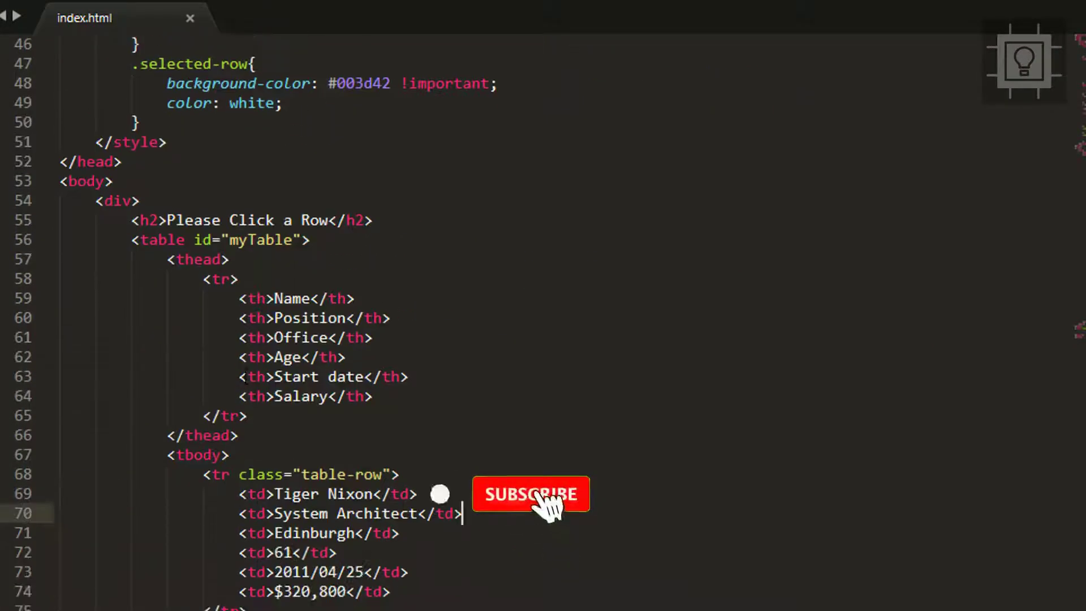
Scroll past the CSS and myTable markup to the bottom script block and begin with document.
{"action": "left_click", "coordinate": [531, 494]}
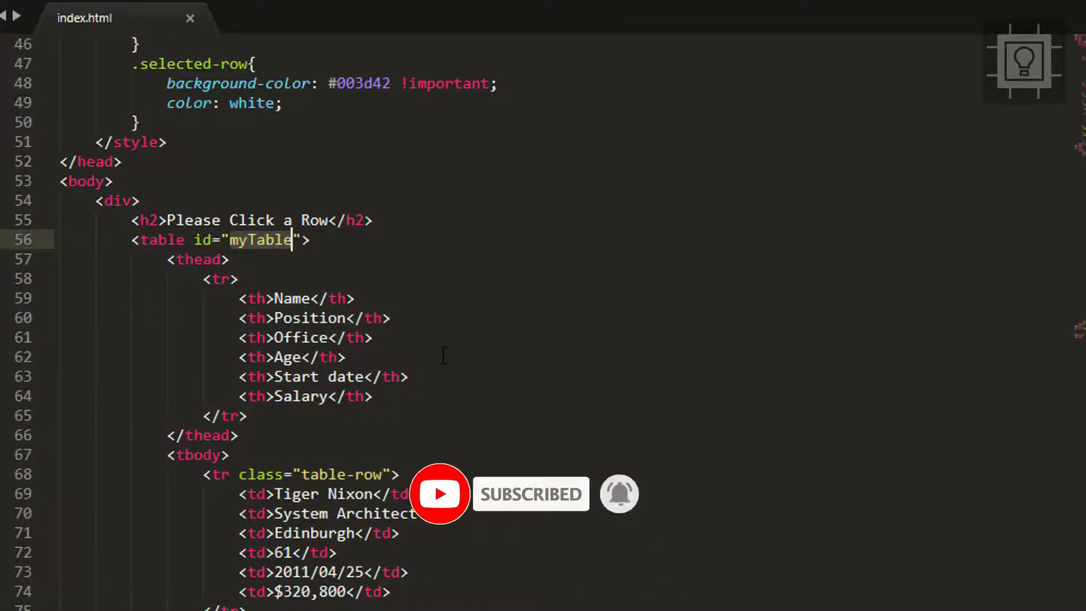
{"action": "scroll", "scroll_direction": "down", "scroll_amount": 3}
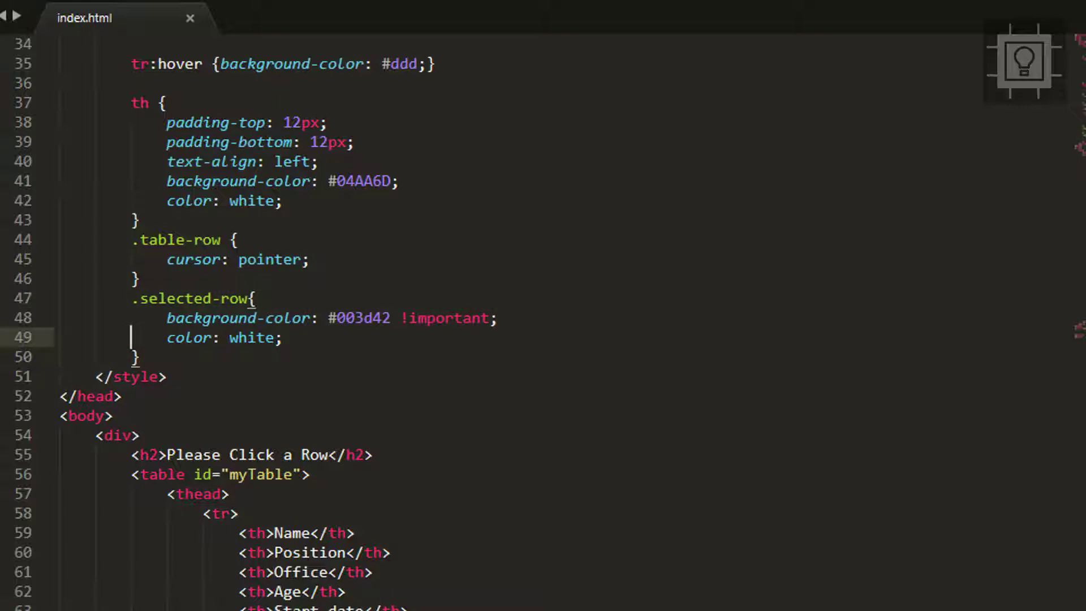
{"action": "scroll", "scroll_direction": "down", "scroll_amount": 3}
{"action": "type", "text": "document."}
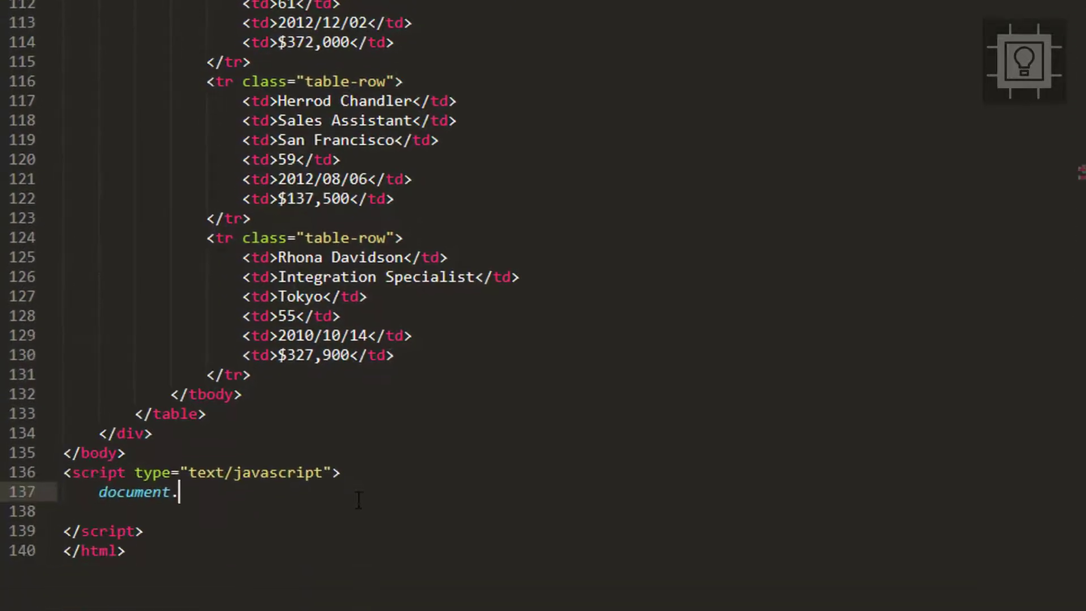
Write var table = document.getElementById("myTable"); with autocomplete, then start another var line.
{"action": "scroll", "scroll_direction": "down", "scroll_amount": 3}
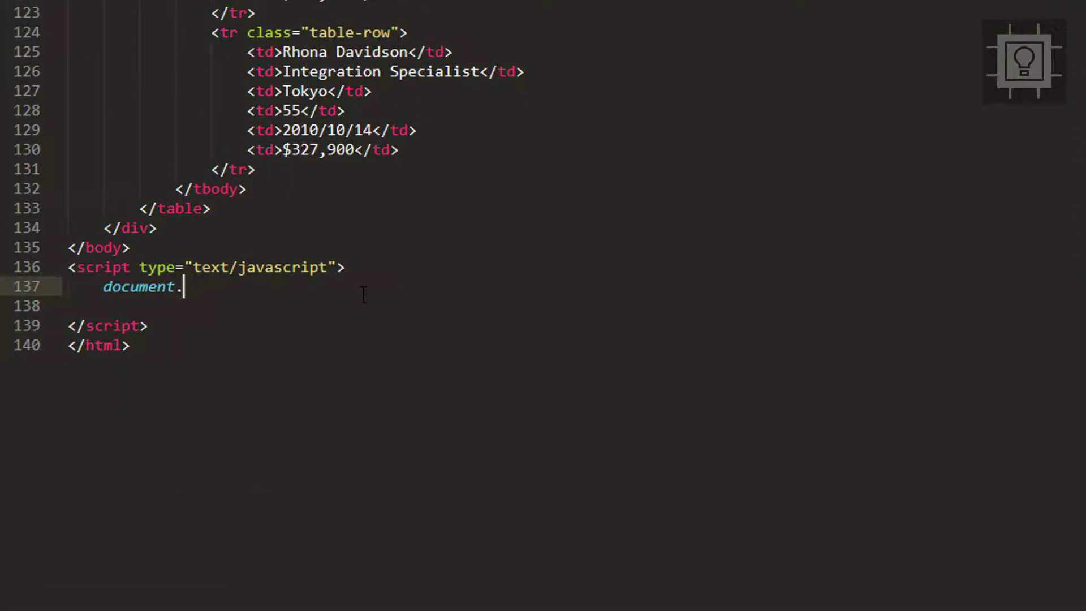
{"action": "type", "text": "getElem"}
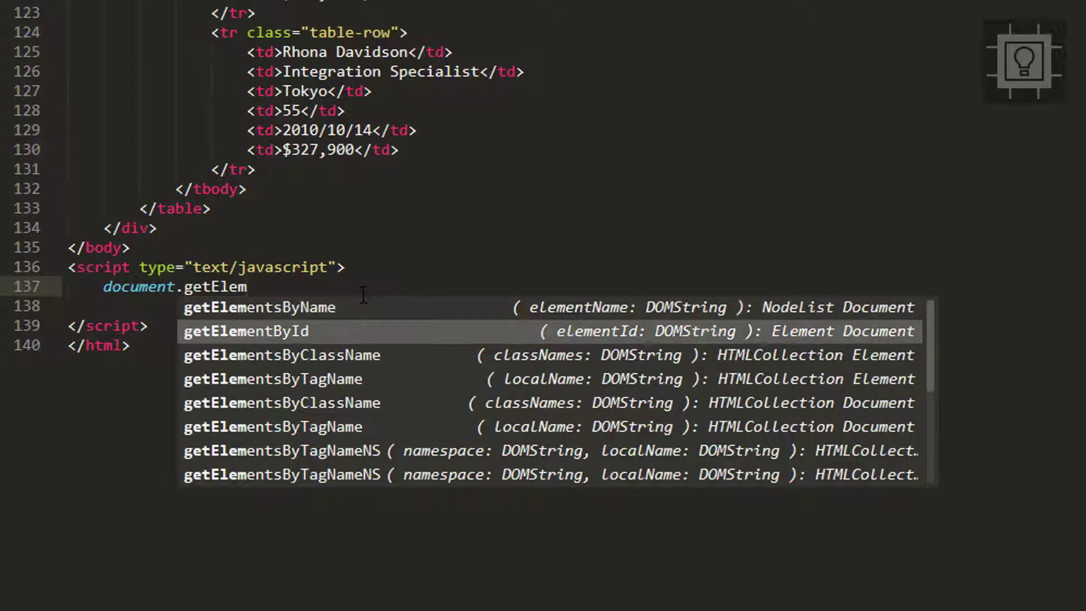
{"action": "left_click", "coordinate": [244, 331]}
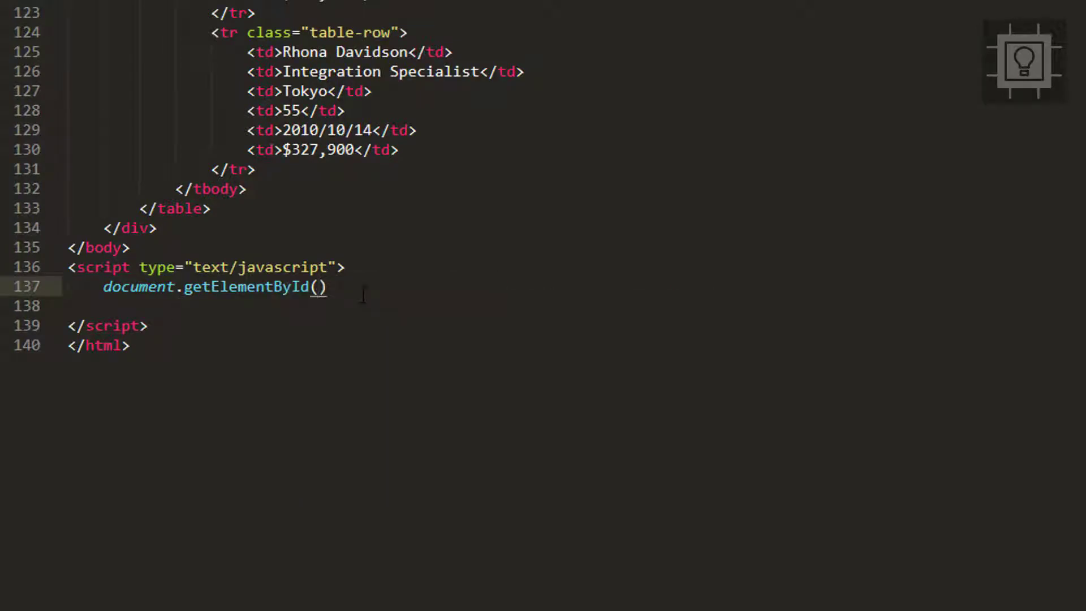
{"action": "type", "text": "\"\""}
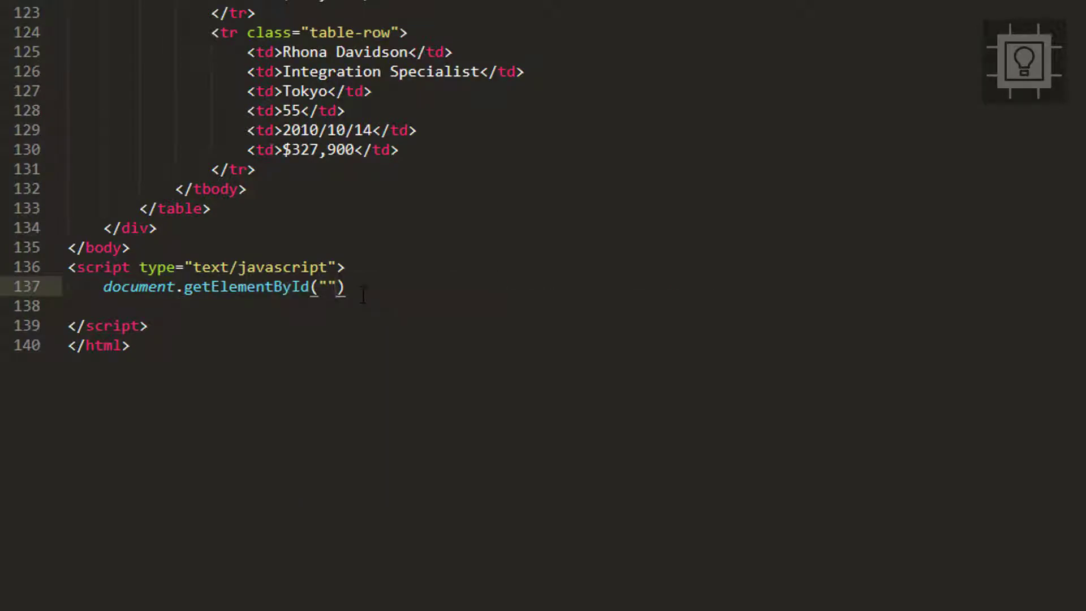
{"action": "type", "text": "my"}
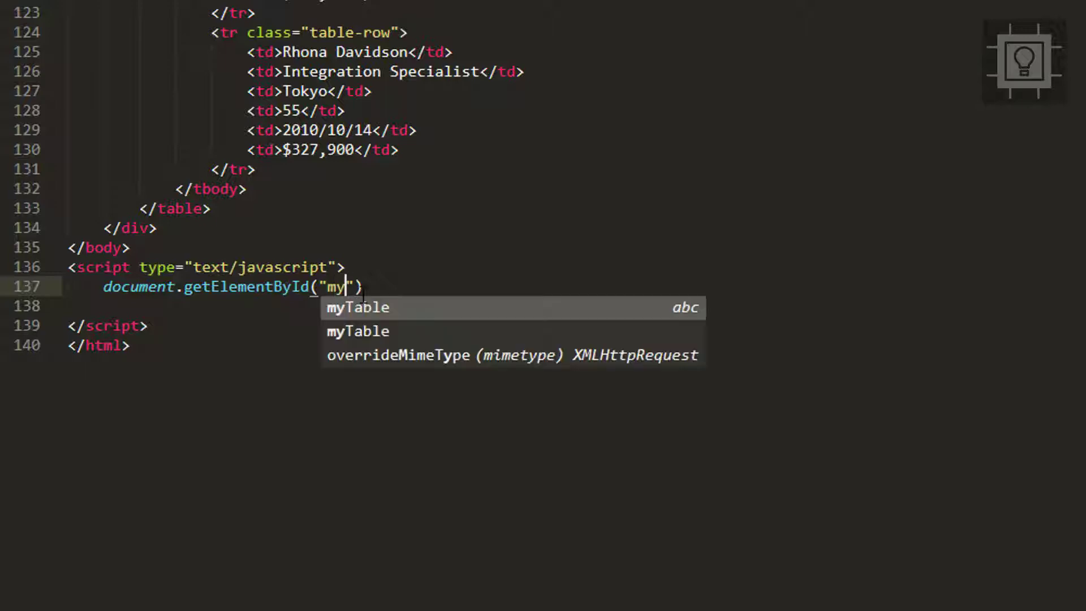
{"action": "left_click", "coordinate": [357, 307]}
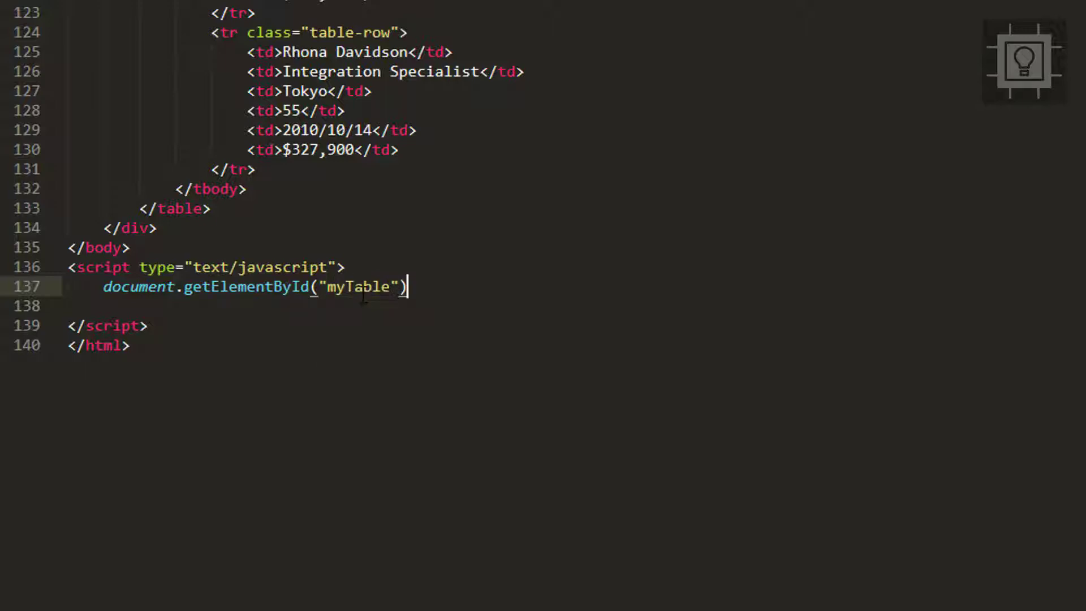
{"action": "type", "text": ";"}
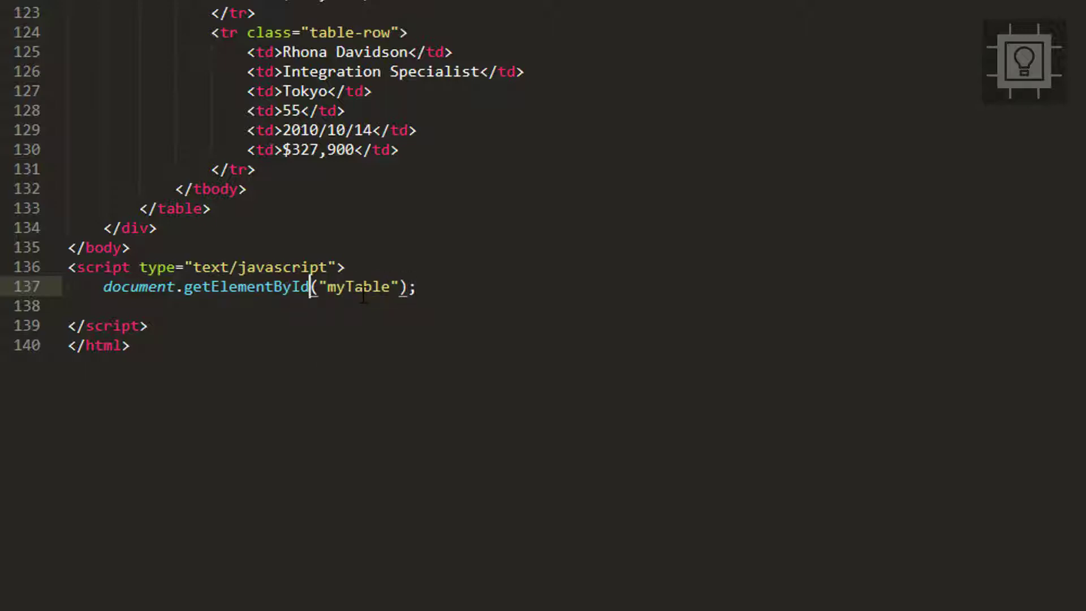
{"action": "type", "text": "var"}
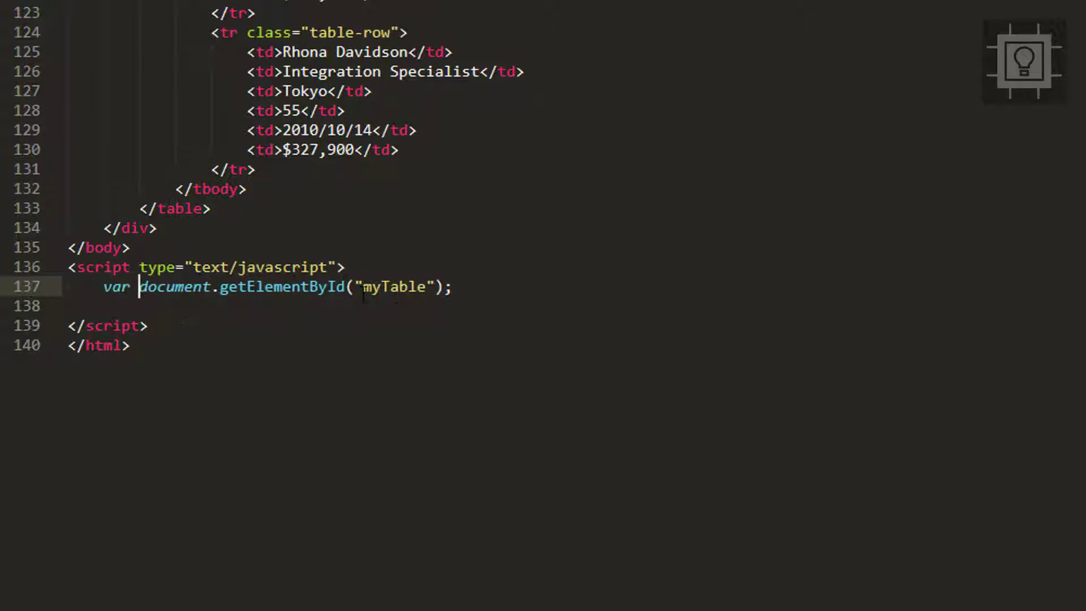
{"action": "type", "text": "table ="}
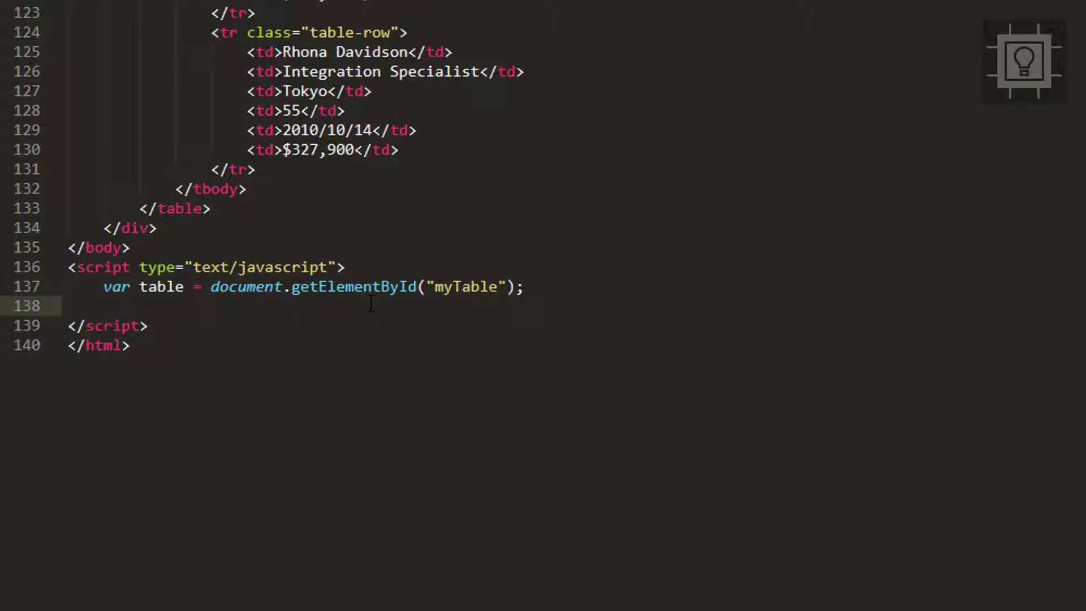
{"action": "type", "text": "var"}
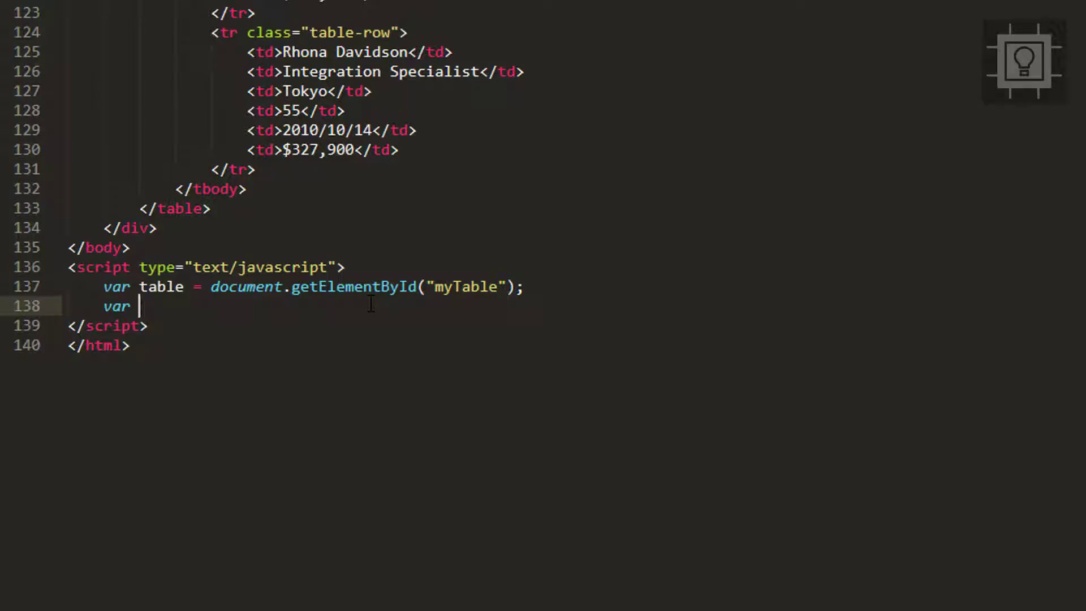
Write var rows = document.getElementsByTagName("tr"); and open a new line below.
{"action": "type", "text": "rows"}
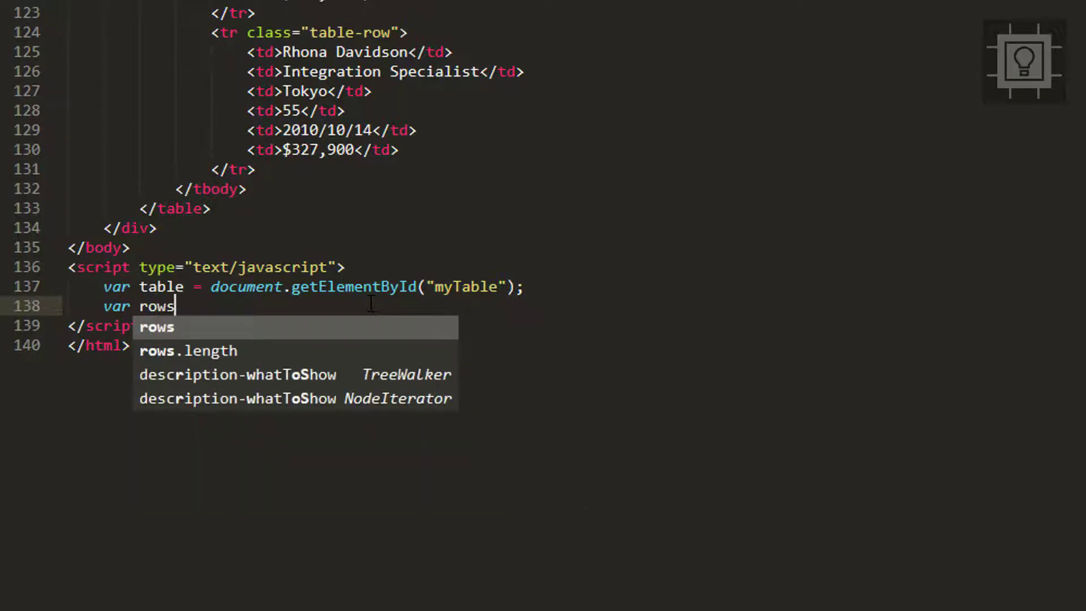
{"action": "type", "text": "= co"}
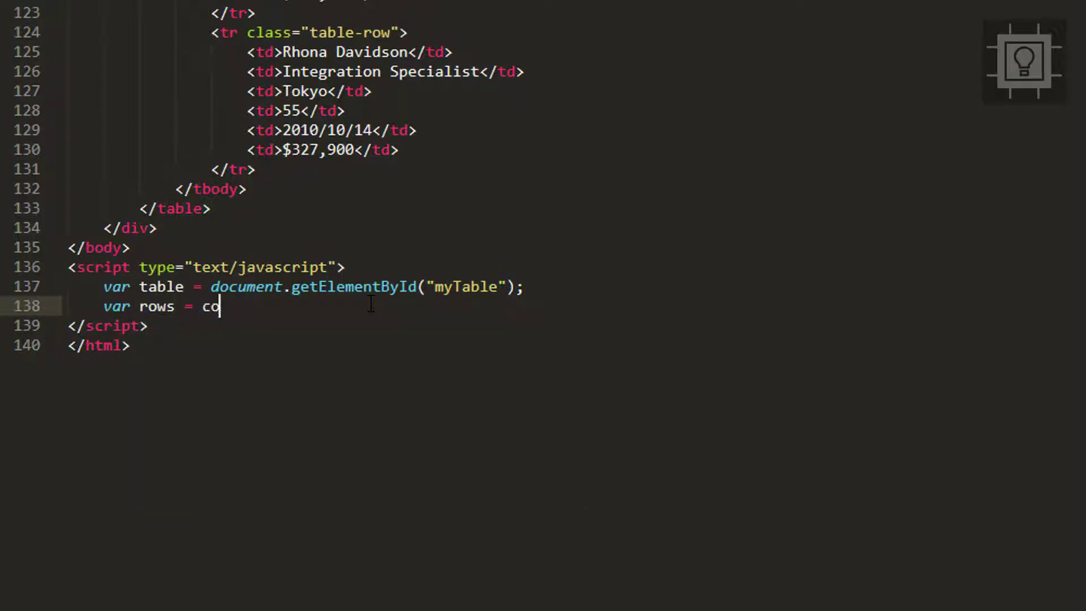
{"action": "type", "text": "ducme"}
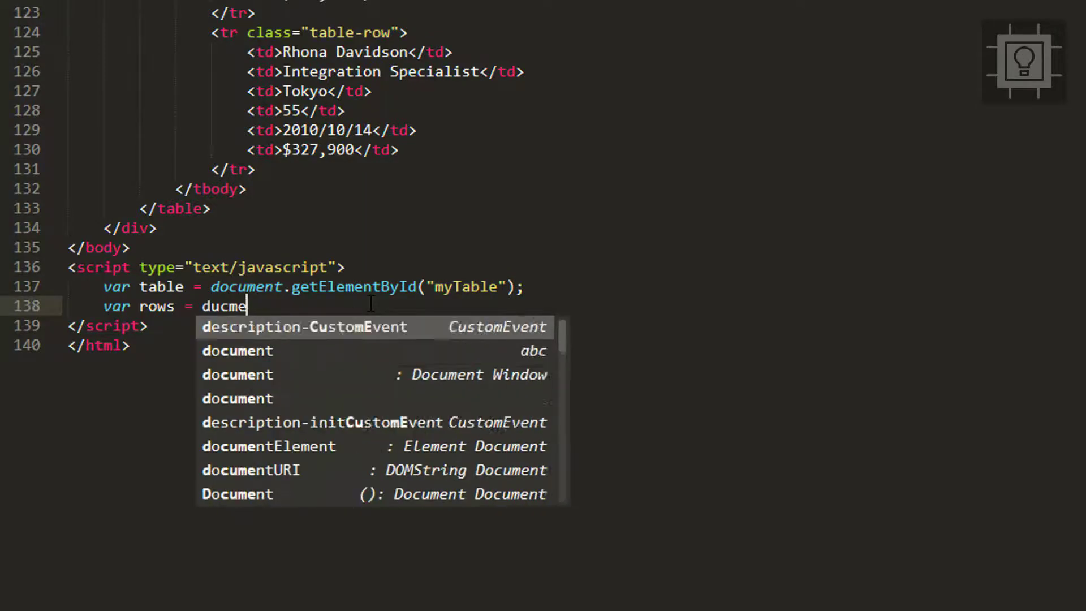
{"action": "type", "text": "document"}
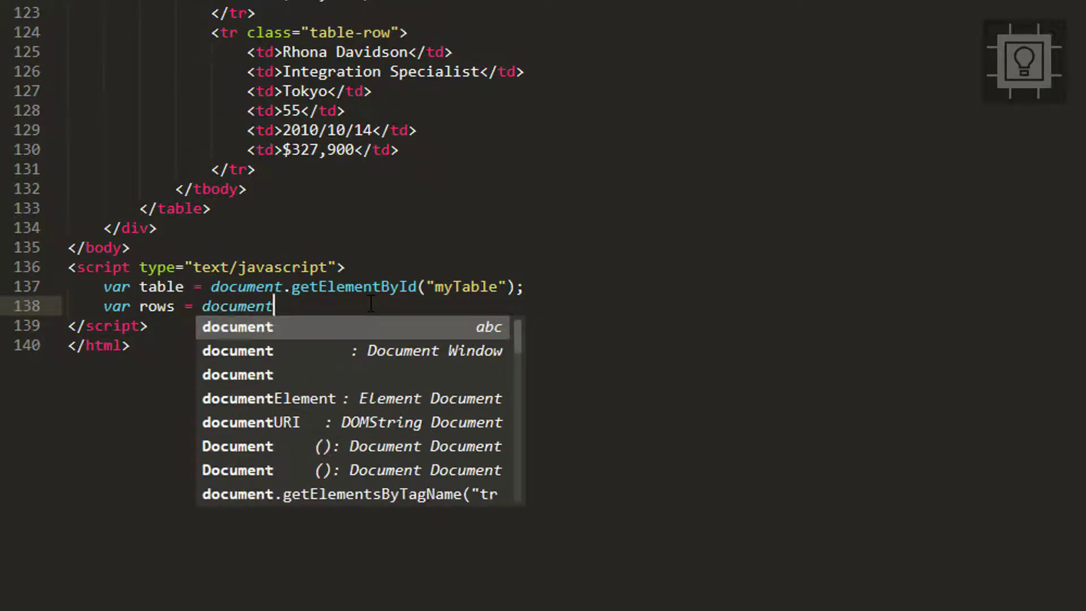
{"action": "type", "text": ".getElementsByTagName(\""}
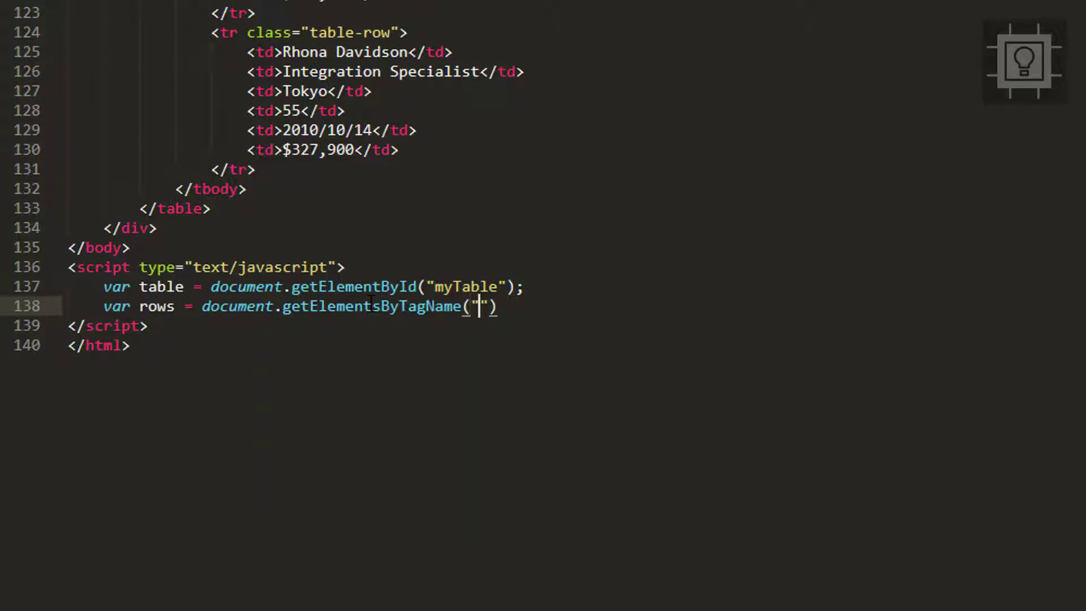
{"action": "type", "text": "tr"}
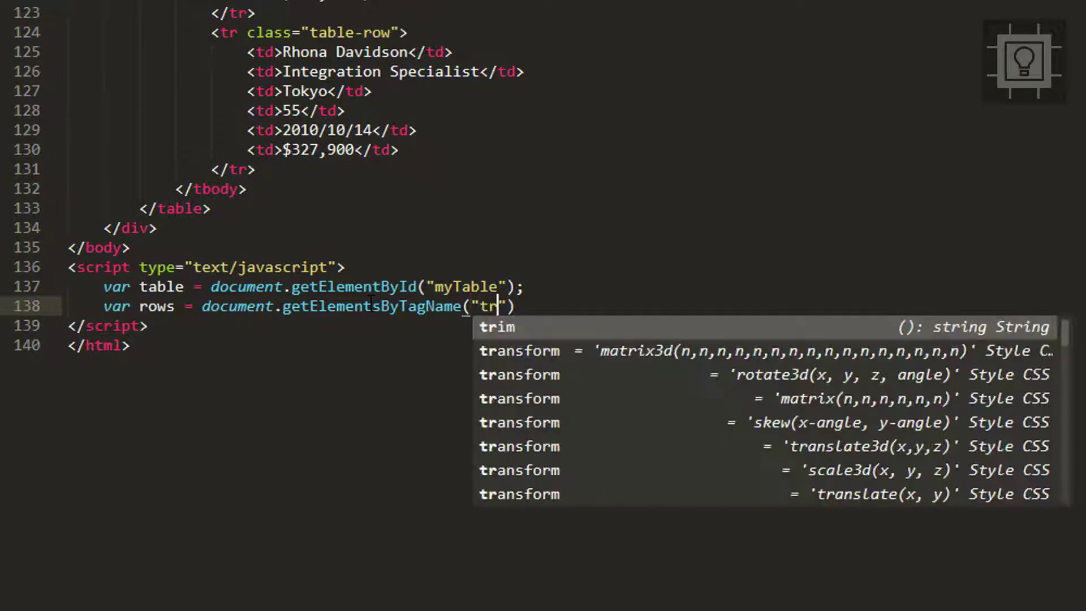
{"action": "type", "text": ";"}
{"action": "key", "text": "enter"}
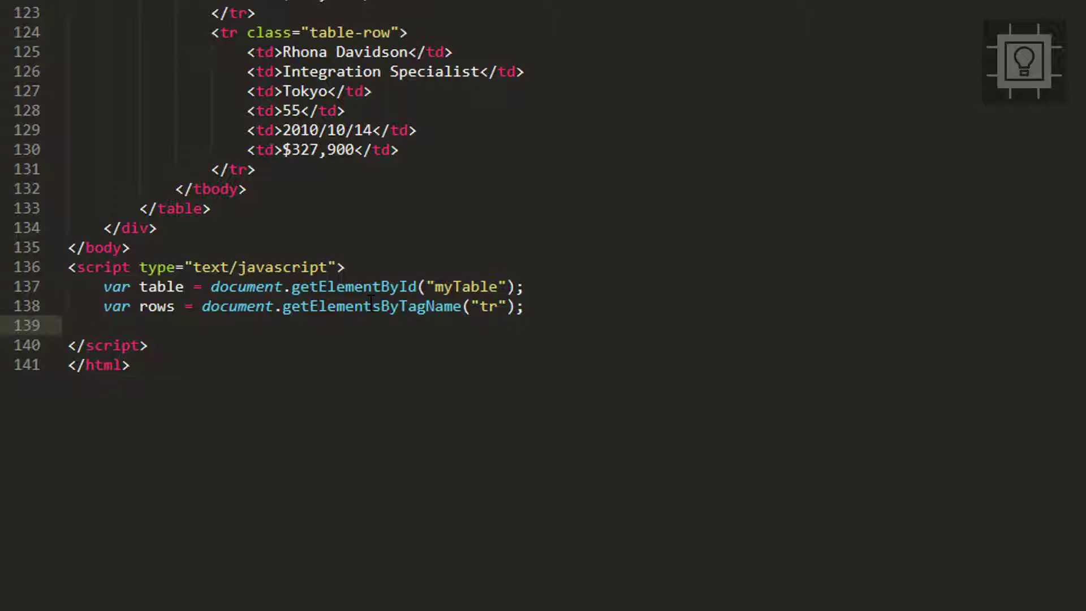
Write for(i = 1; i < rows.length; i++) { } with the cursor inside its body.
{"action": "type", "text": "for()"}
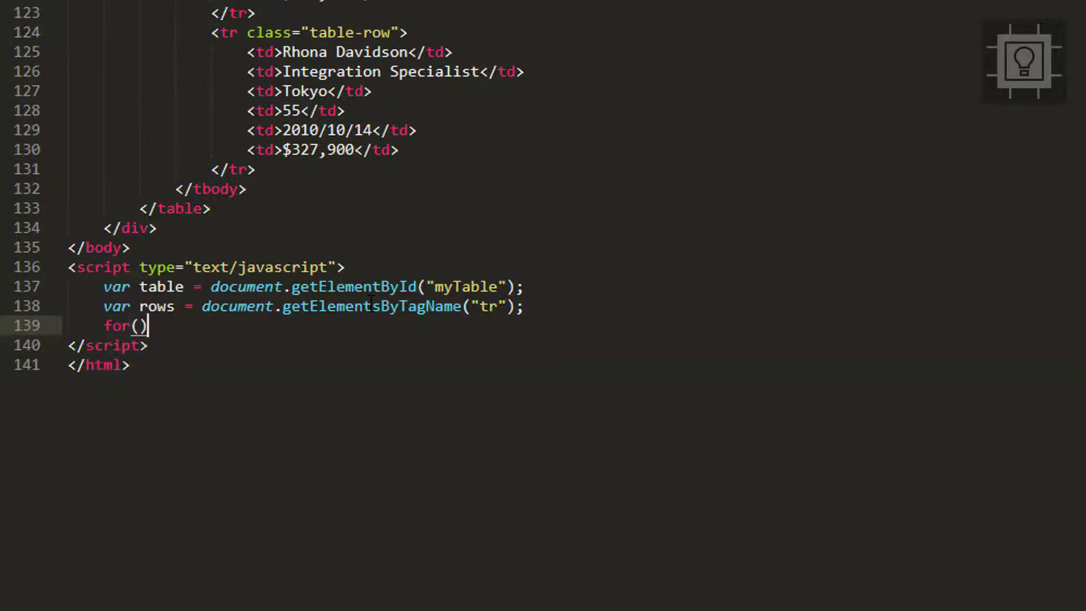
{"action": "type", "text": "{"}
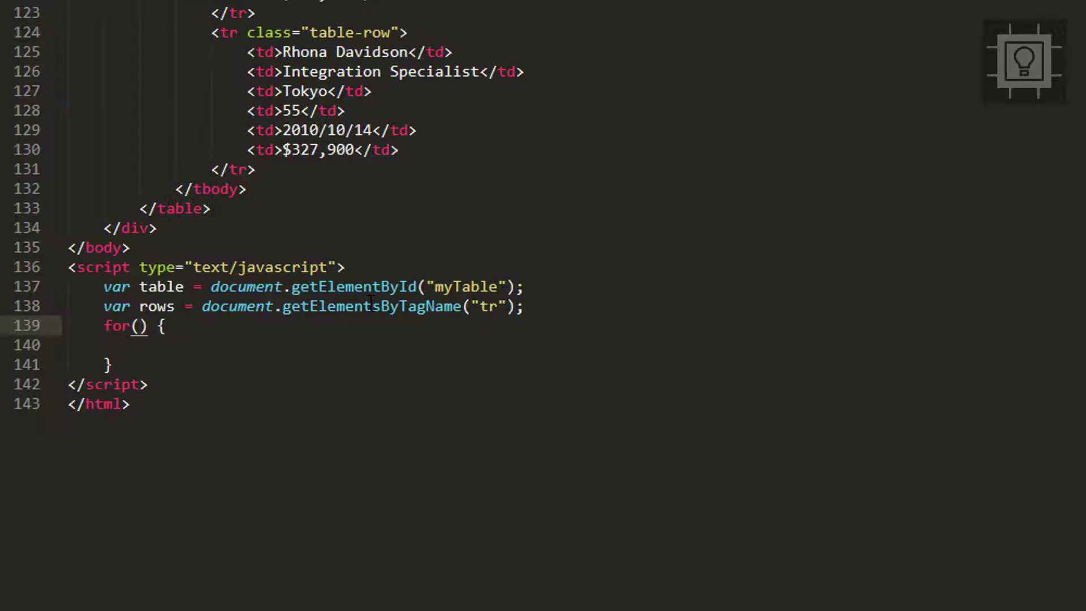
{"action": "type", "text": "i ="}
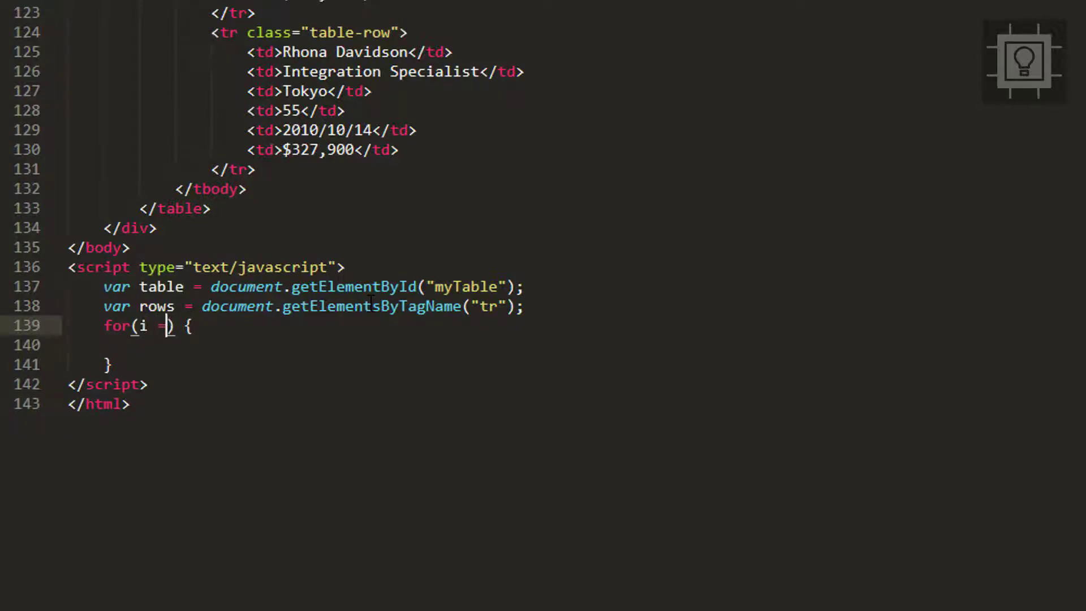
{"action": "type", "text": "1;"}
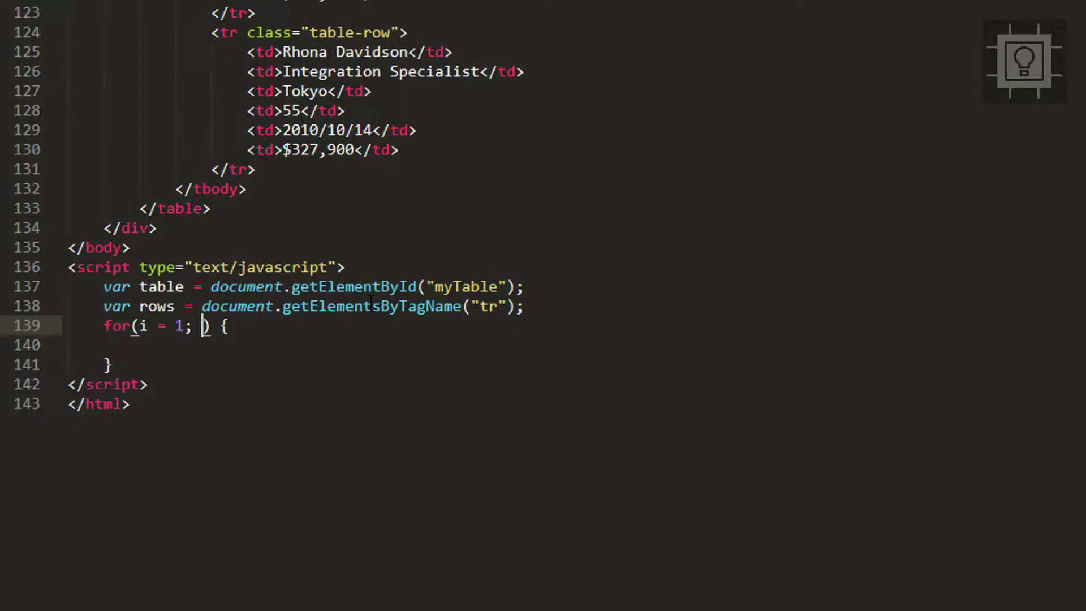
{"action": "type", "text": "row"}
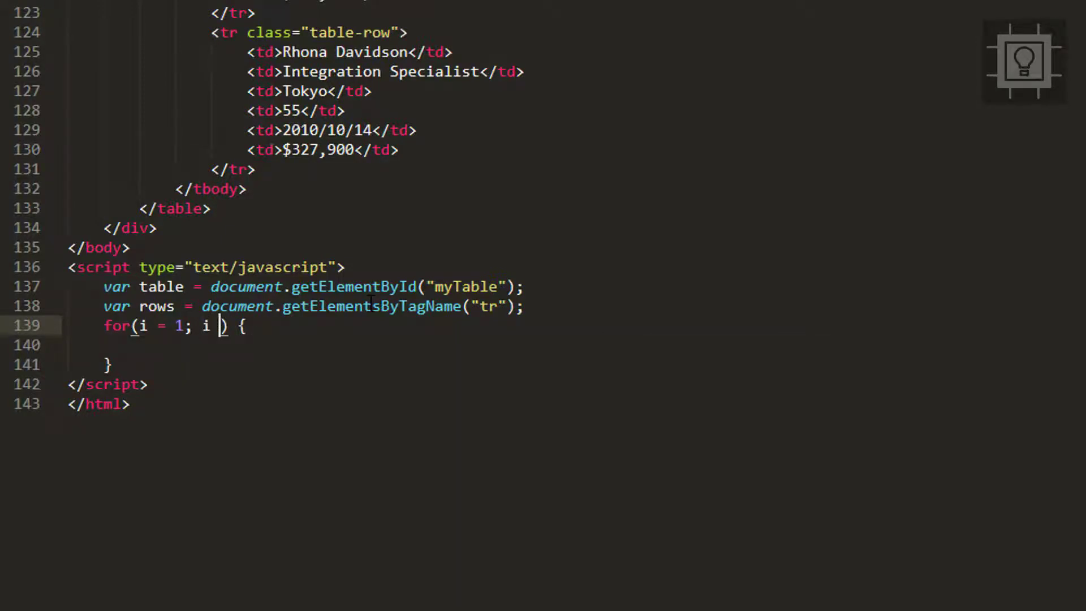
{"action": "type", "text": "< row"}
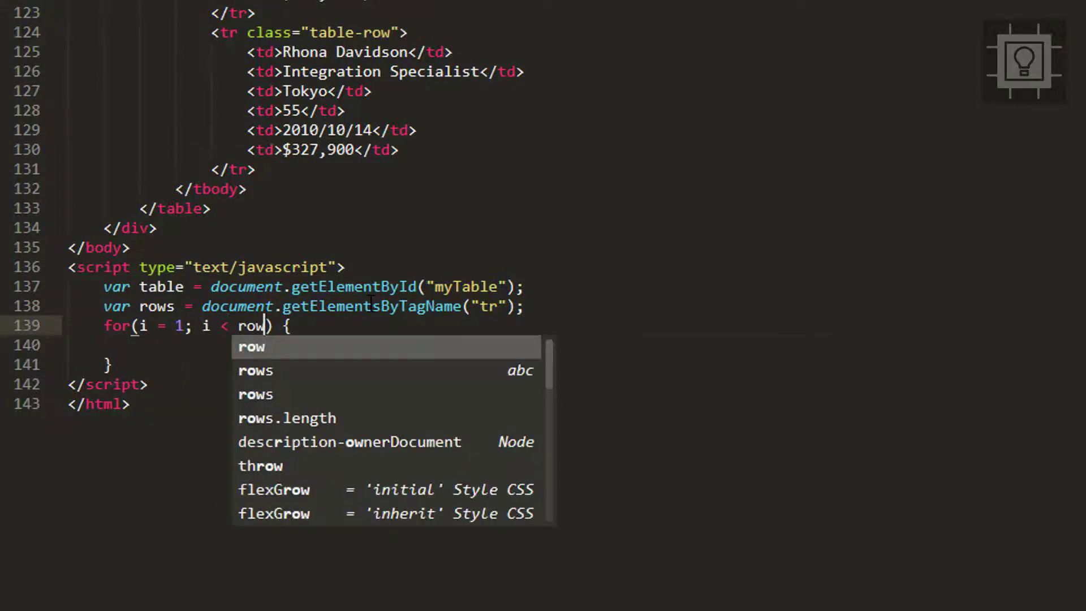
{"action": "left_click", "coordinate": [286, 418]}
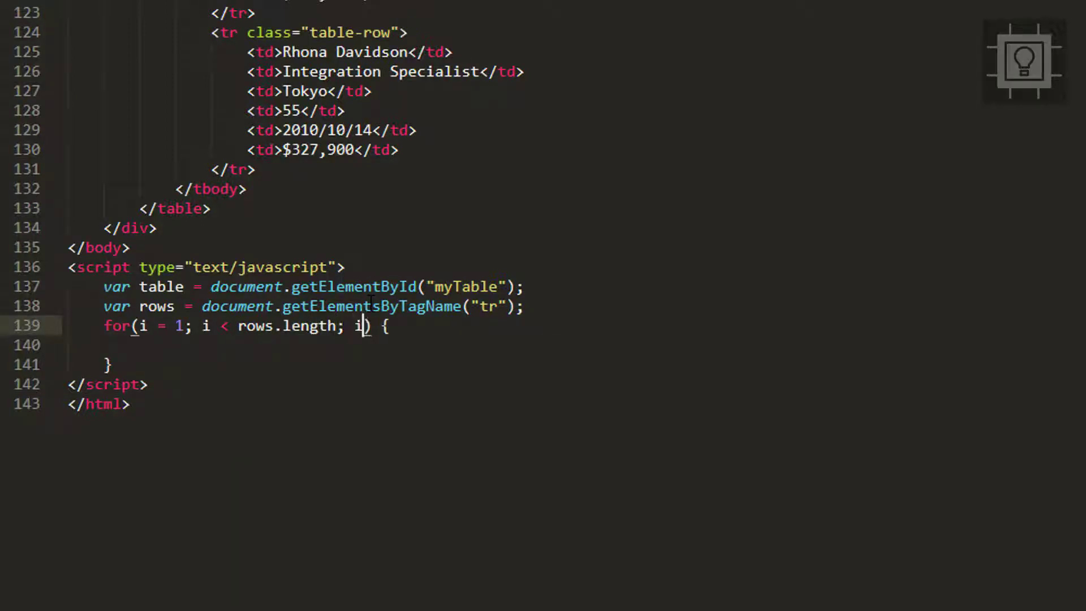
{"action": "type", "text": "++"}
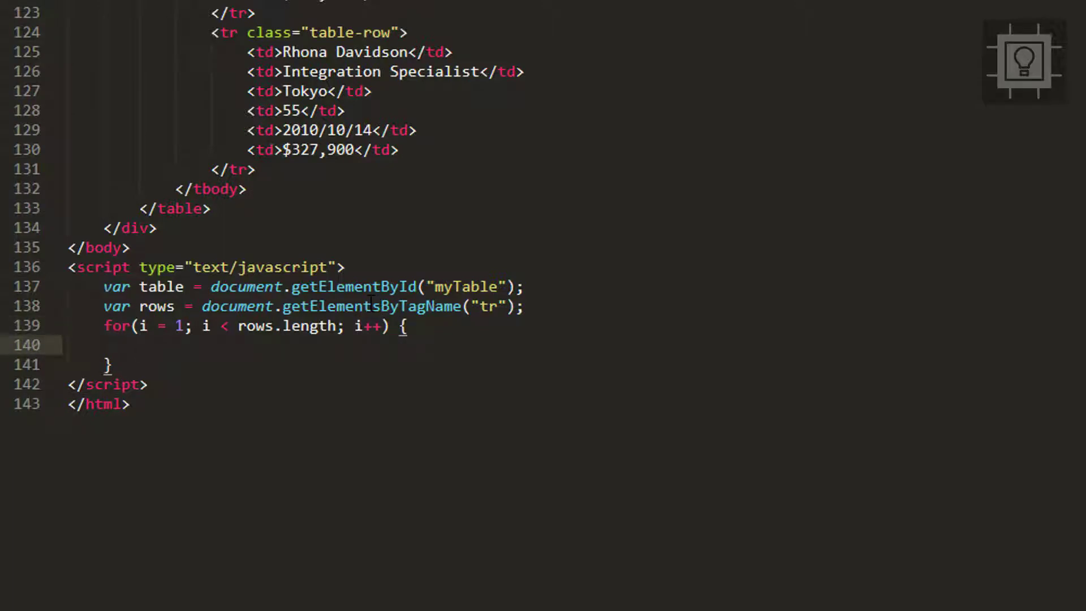
{"action": "left_click", "coordinate": [139, 345]}
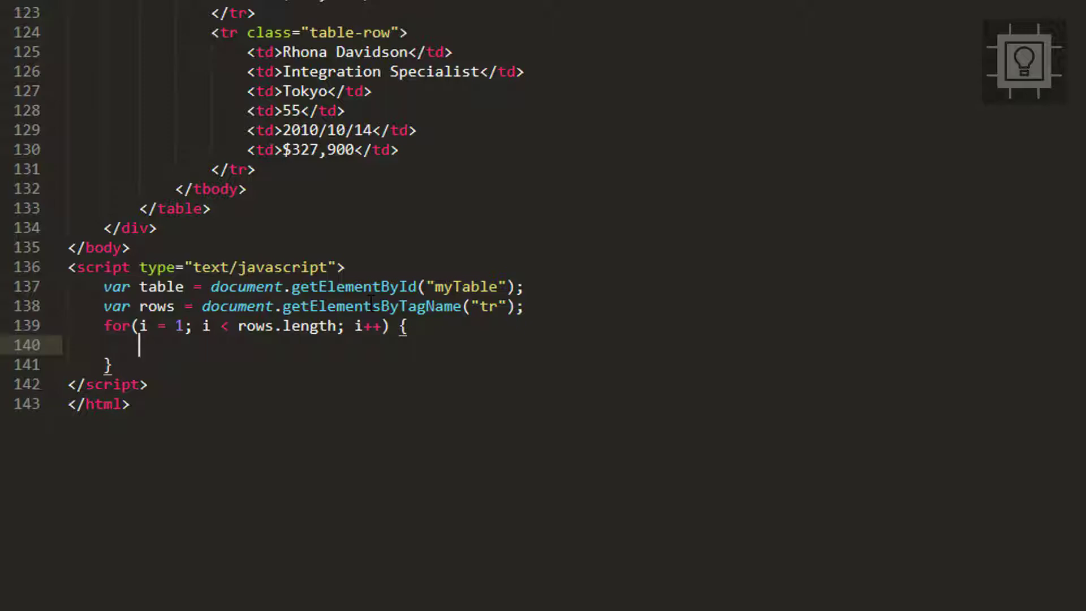
Write var currentRow = table.rows[i]; and an empty currentRow.onclick = function() { }.
{"action": "type", "text": "var"}
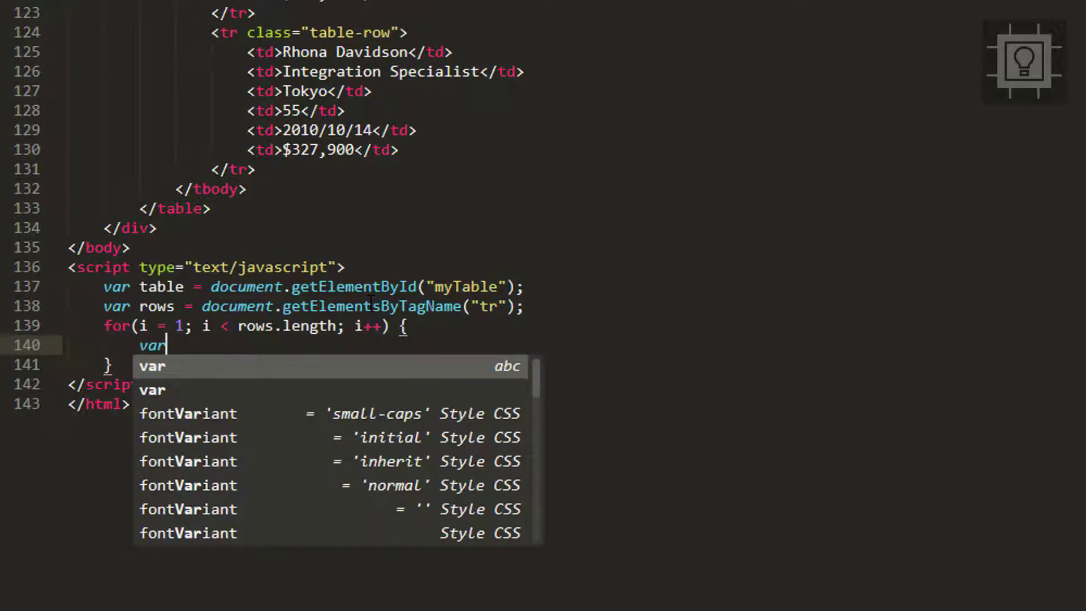
{"action": "type", "text": "currentRow"}
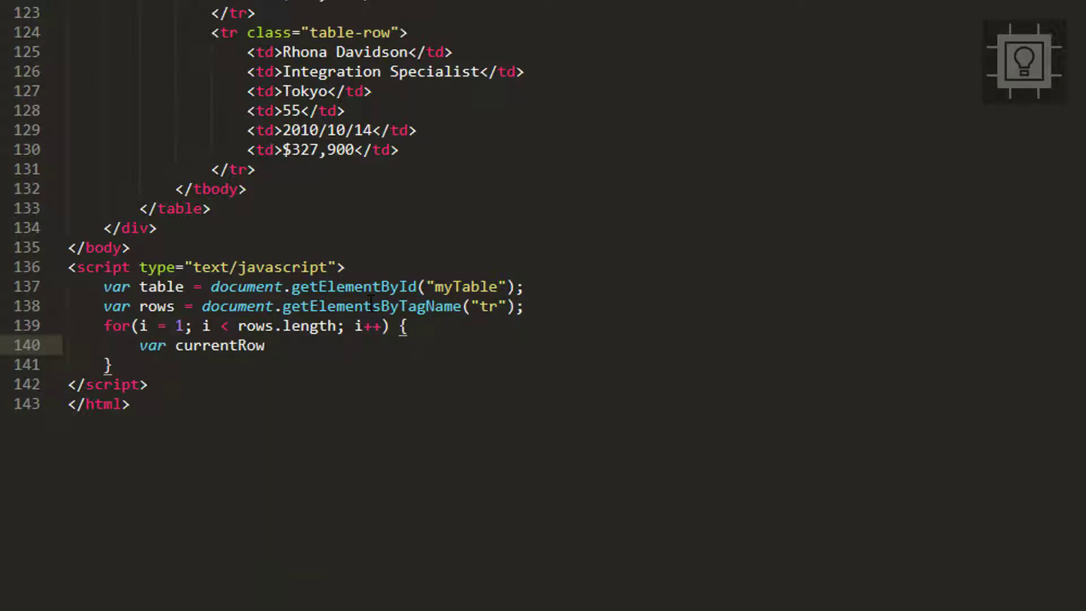
{"action": "type", "text": "= table.rows"}
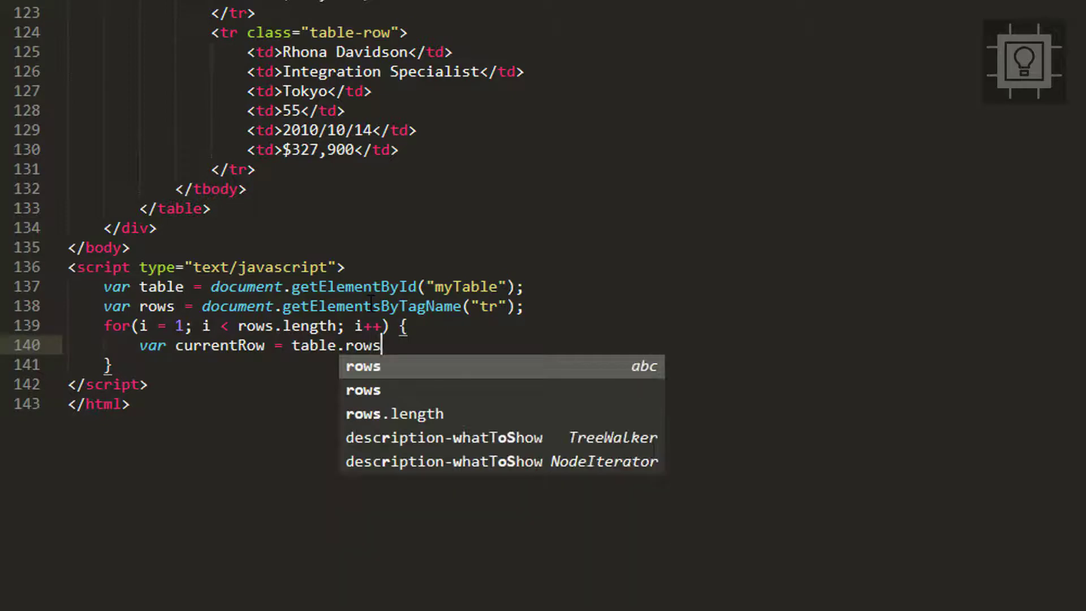
{"action": "type", "text": "[]"}
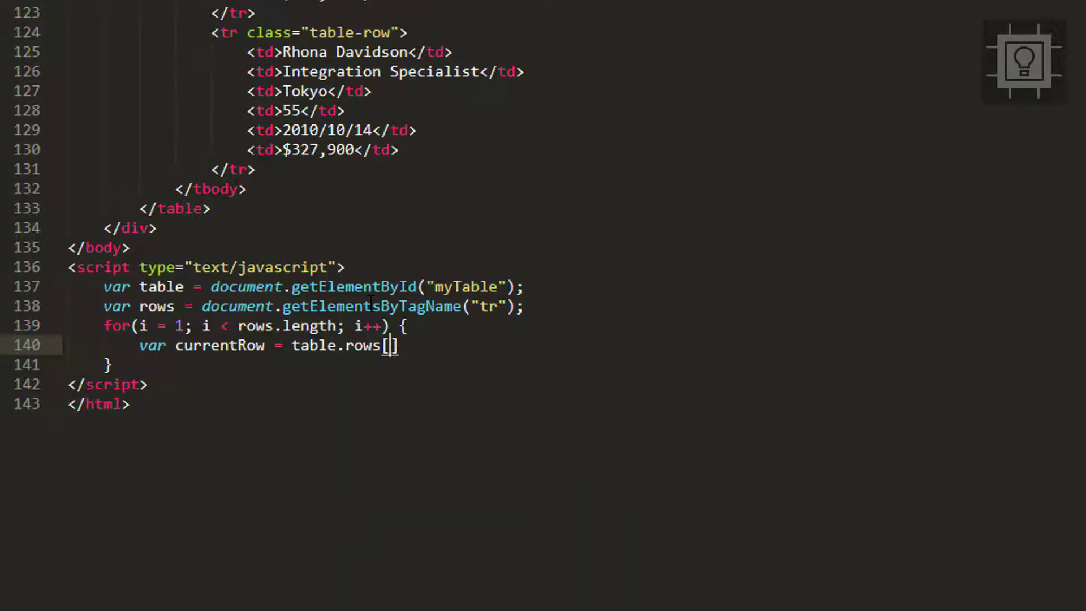
{"action": "type", "text": "i"}
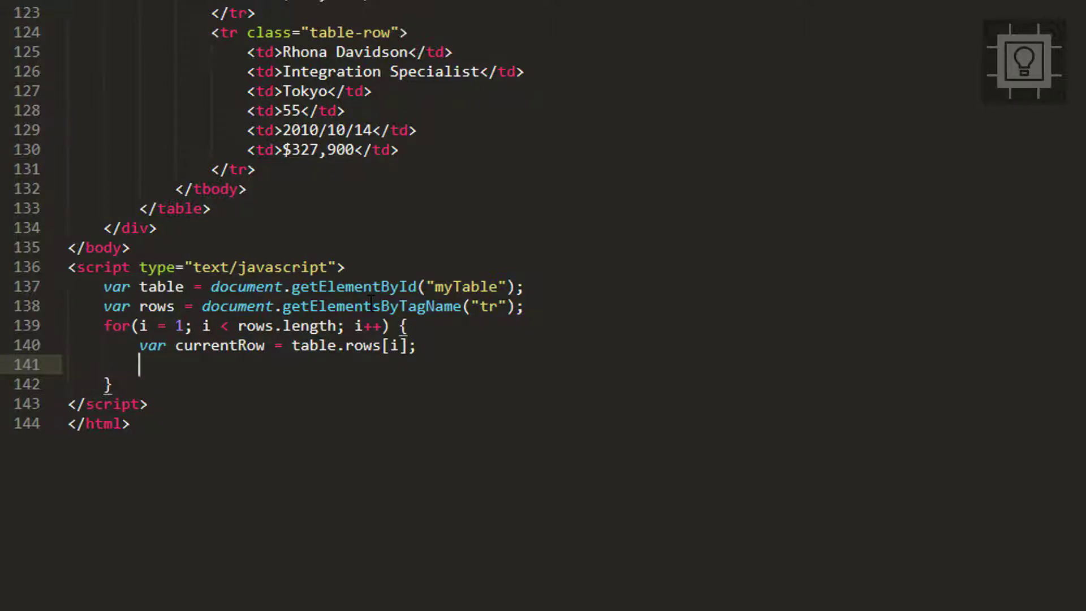
{"action": "type", "text": "currentRow.onclick = function() {"}
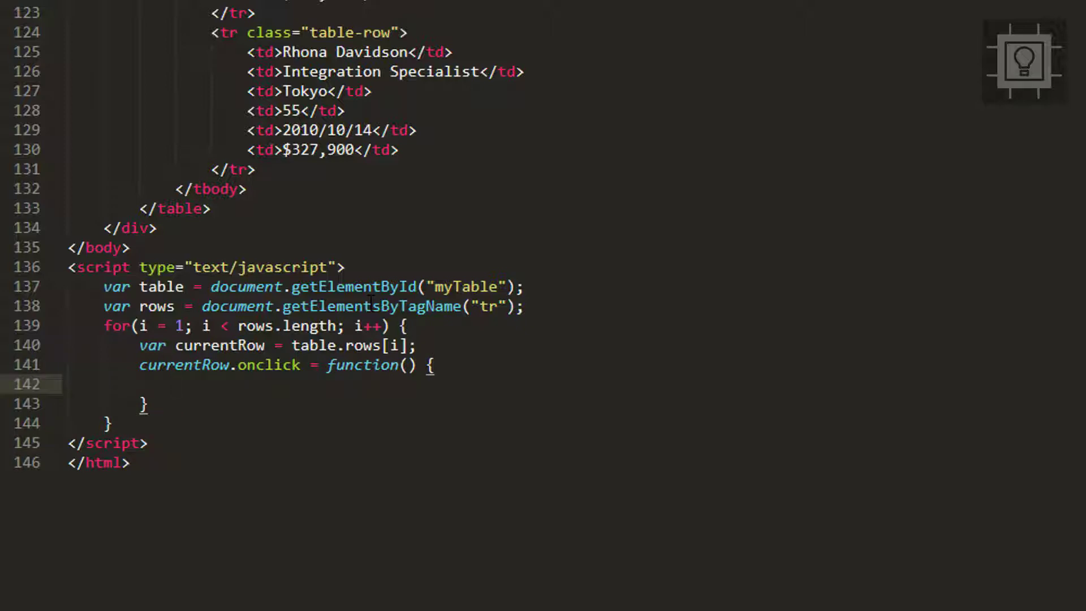
Type console.log('Hello'); inside the onclick function.
{"action": "type", "text": "console.log();"}
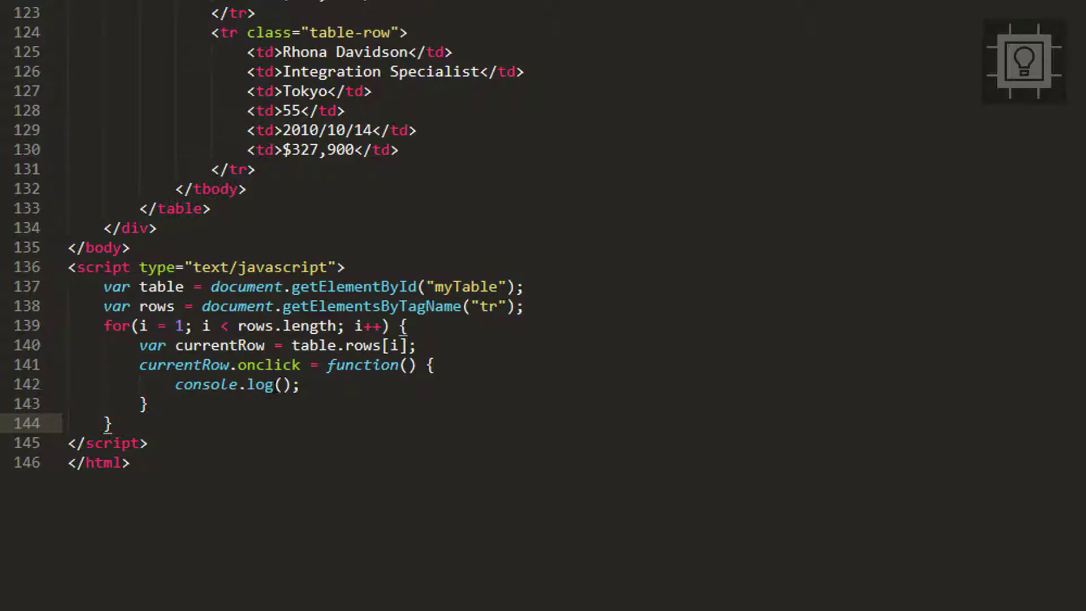
{"action": "type", "text": "''"}
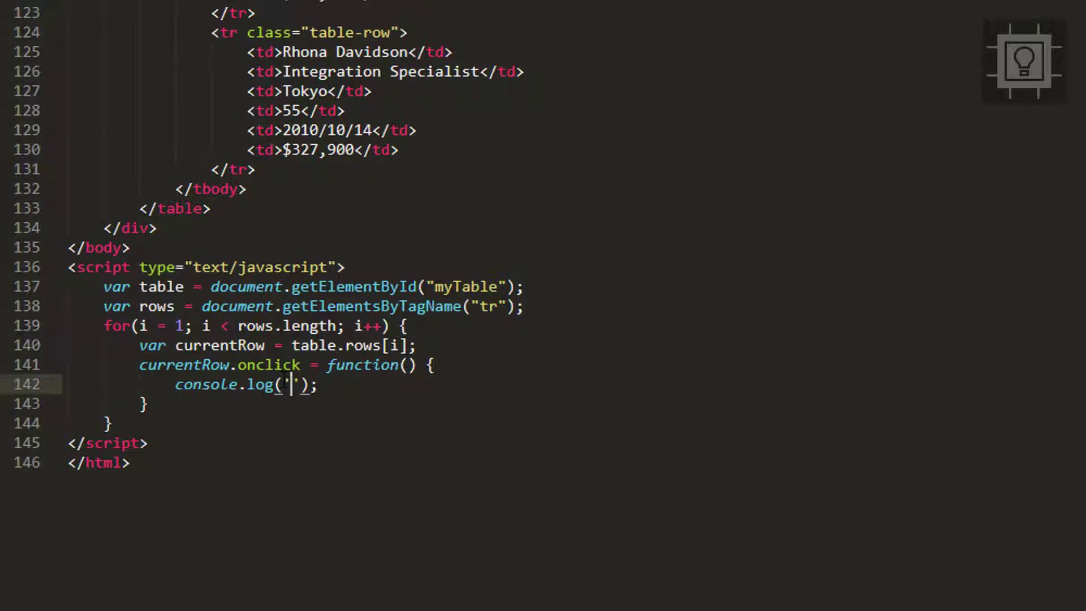
{"action": "type", "text": "H"}
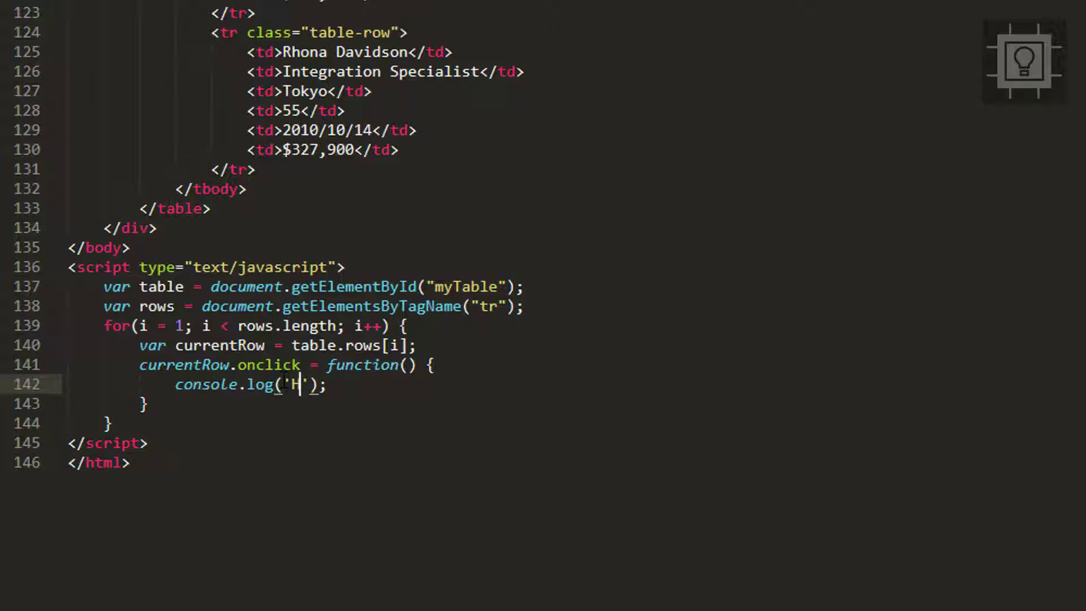
{"action": "type", "text": "ello"}
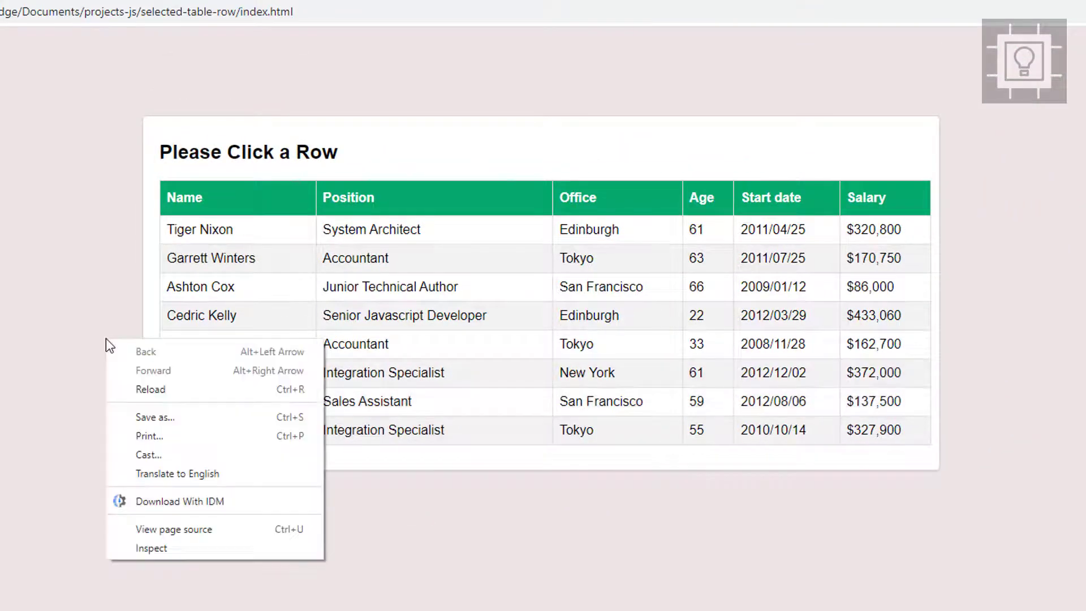
Open Chrome's developer tools via Inspect and confirm a row click logs Hello.
{"action": "left_click", "coordinate": [151, 548]}
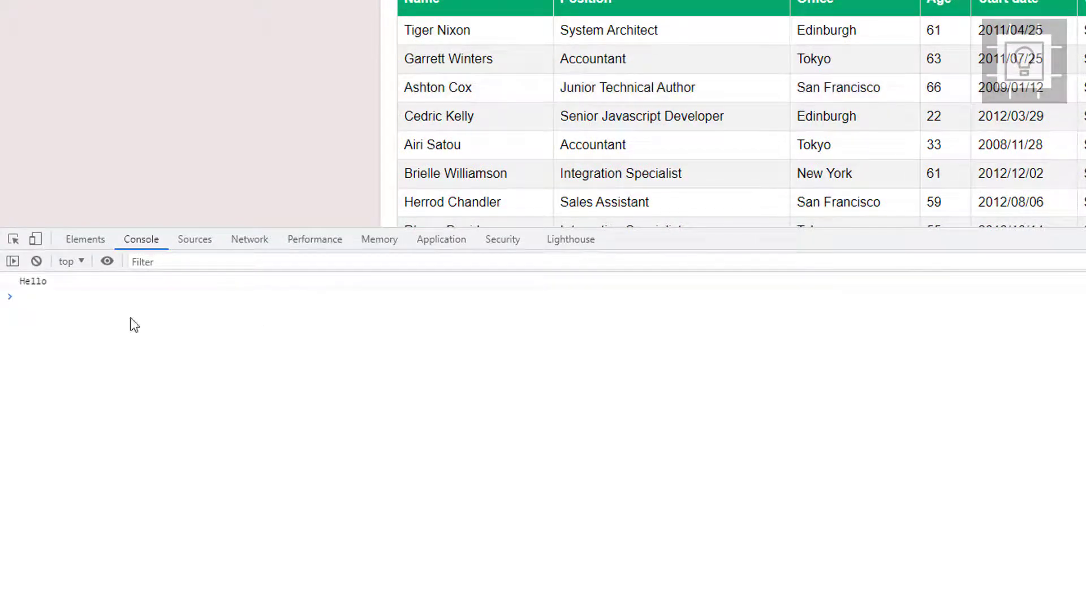
{"action": "mouse_move", "coordinate": [488, 145]}
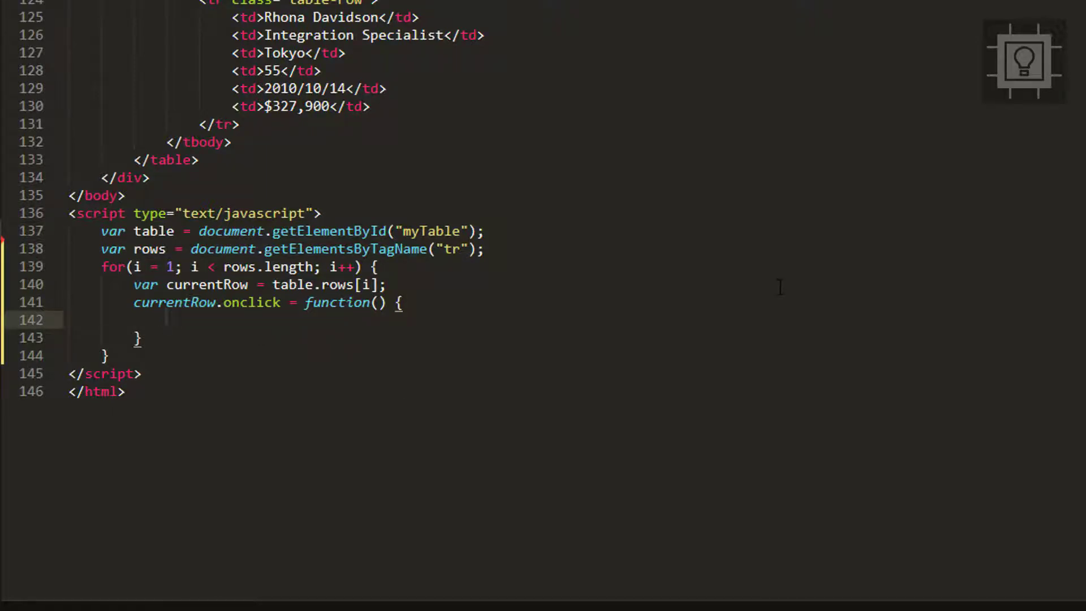
Replace console.log with Array.from(this.parentElement.children).forEach(function(){ });.
{"action": "type", "text": "Array.from("}
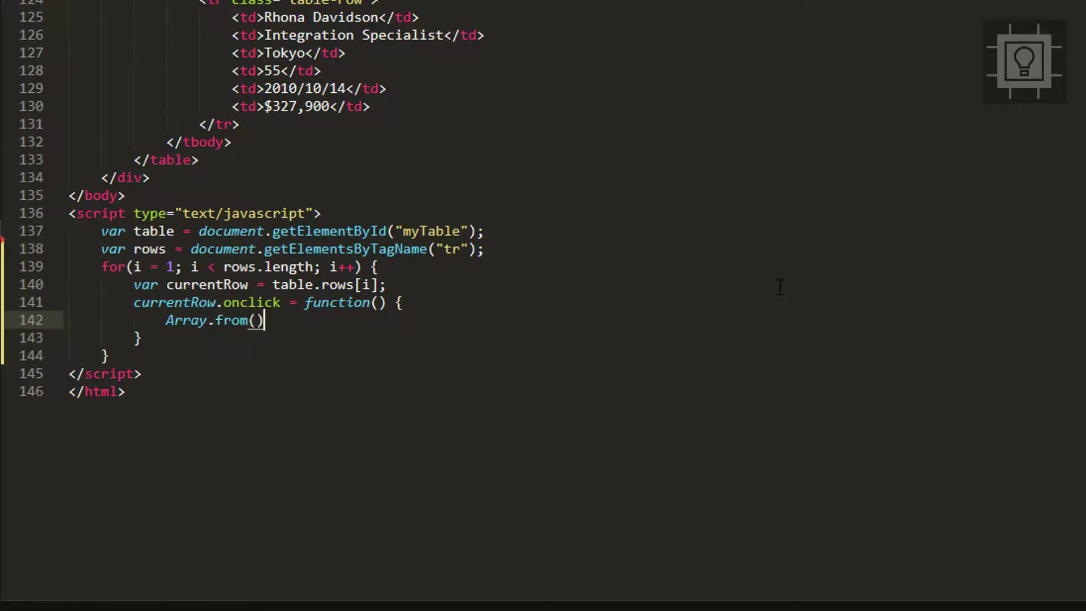
{"action": "type", "text": ";"}
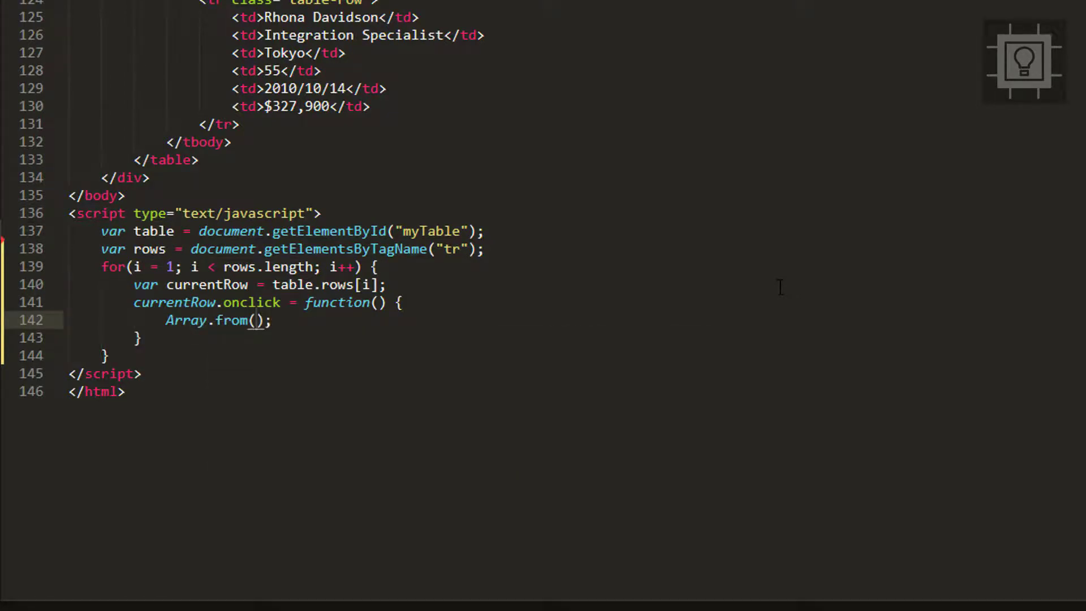
{"action": "type", "text": "this"}
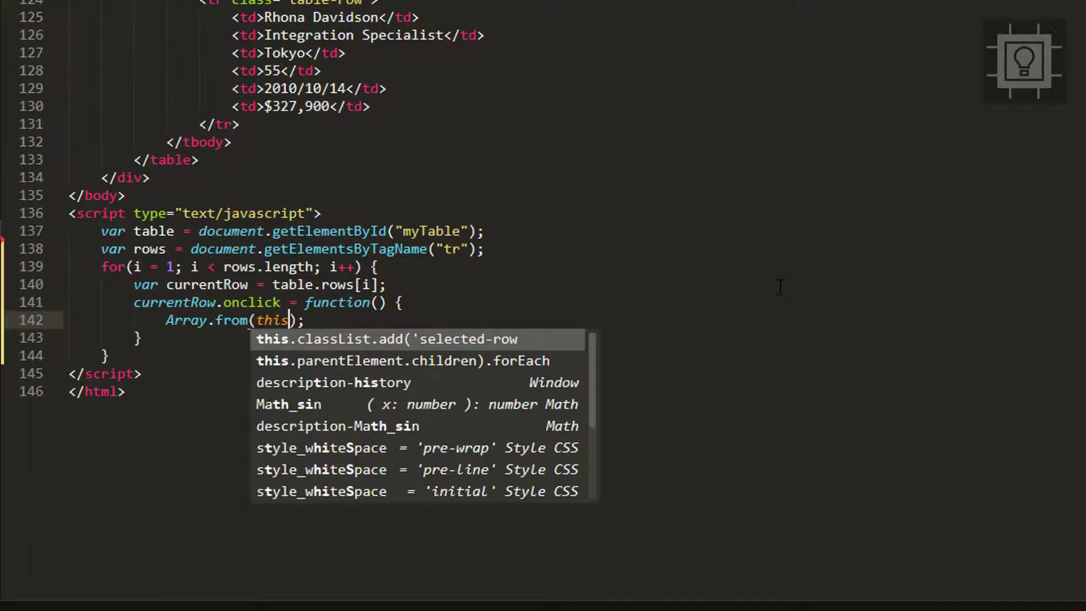
{"action": "type", "text": ".p"}
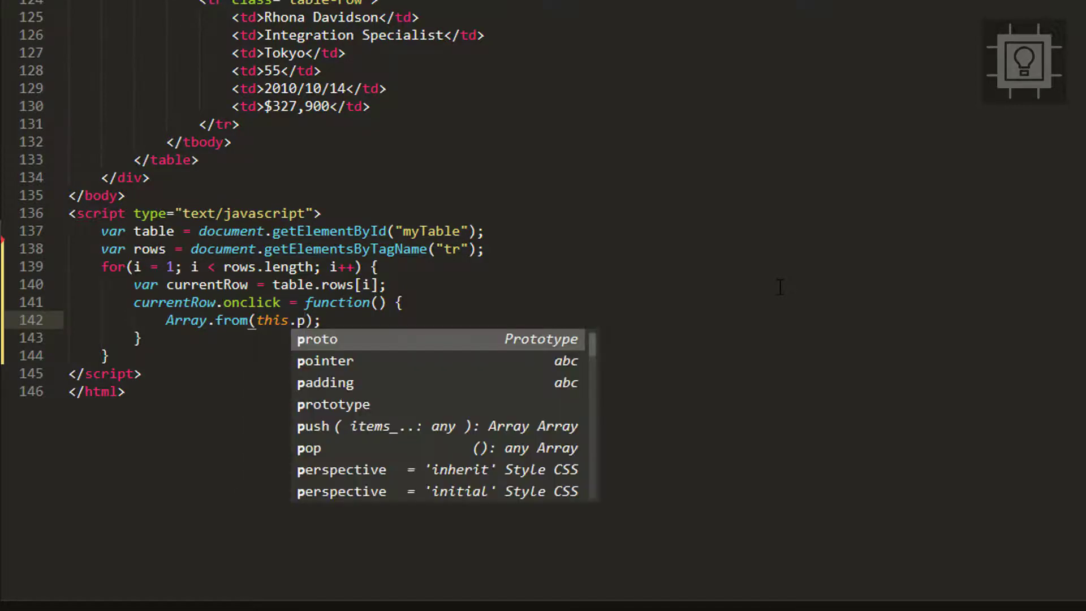
{"action": "type", "text": "arentElement.children"}
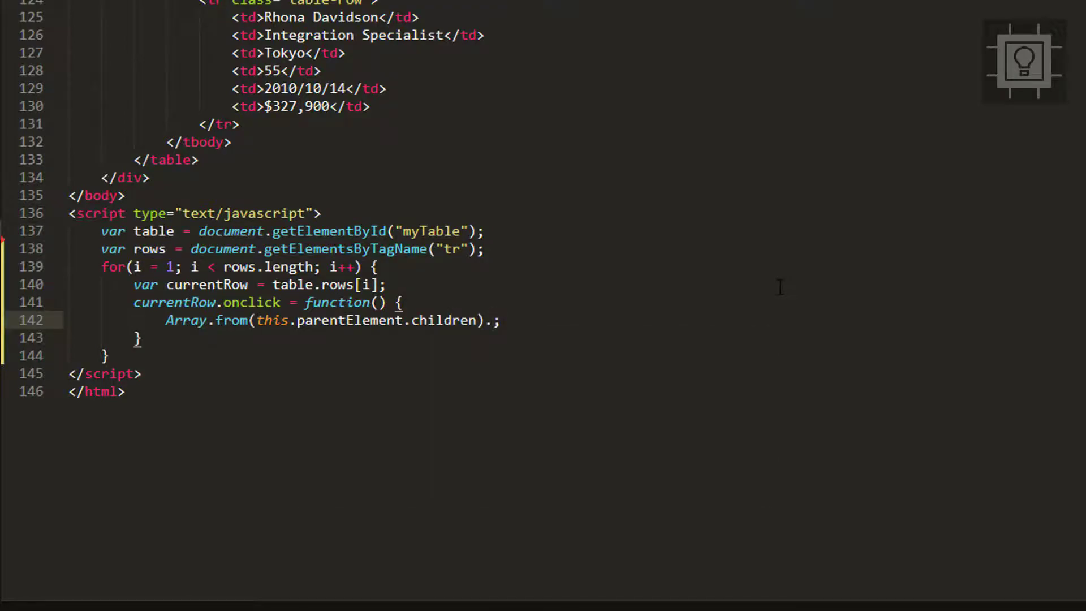
{"action": "type", "text": "for"}
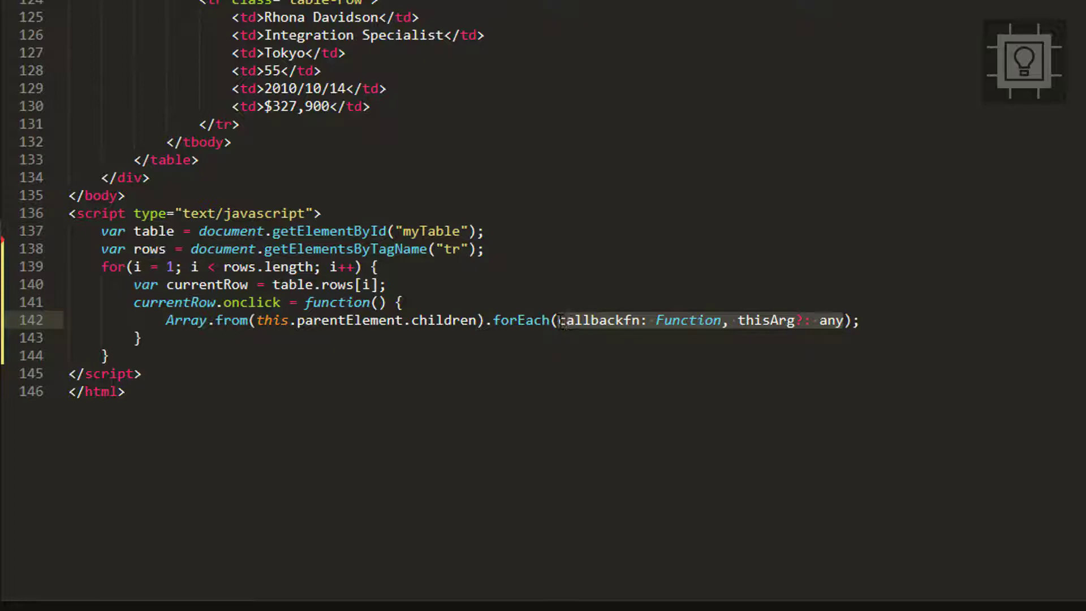
{"action": "type", "text": "functi"}
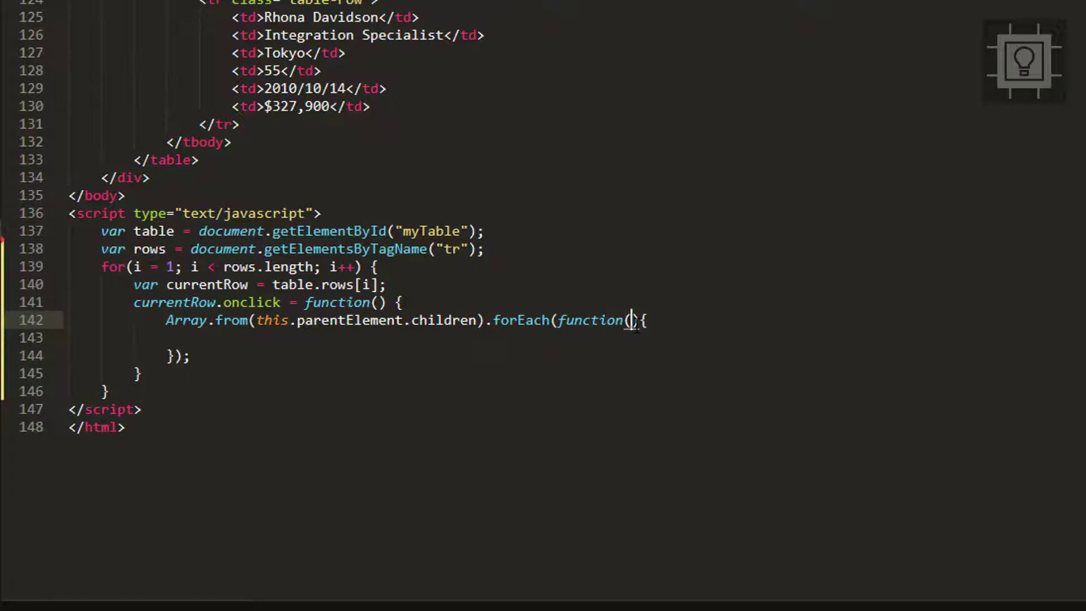
Give the callback parameter el and body el.classList.remove('selected-row');.
{"action": "type", "text": "el"}
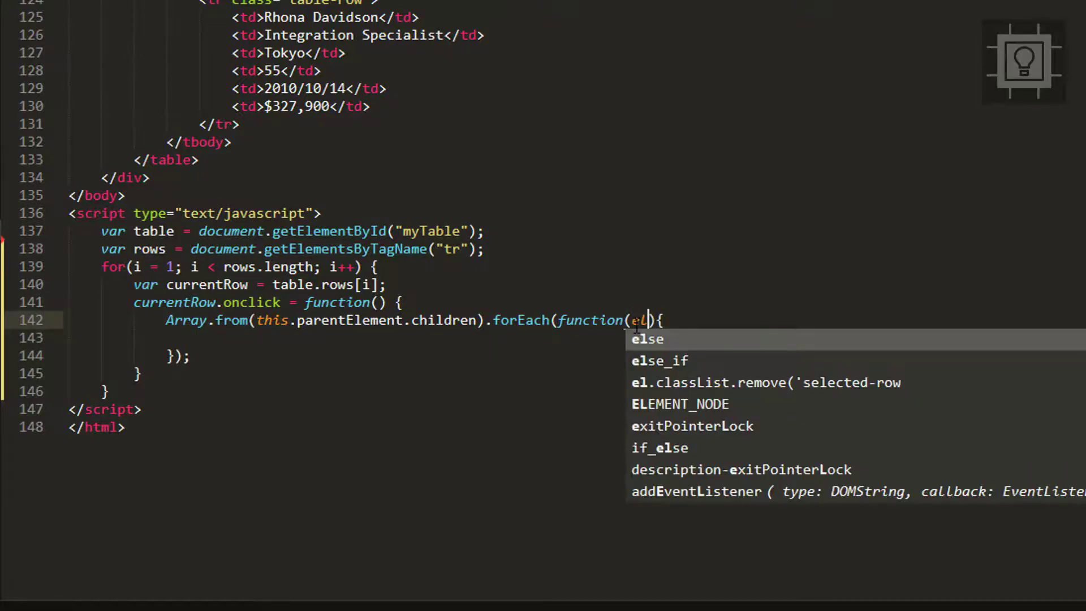
{"action": "key", "text": "Escape"}
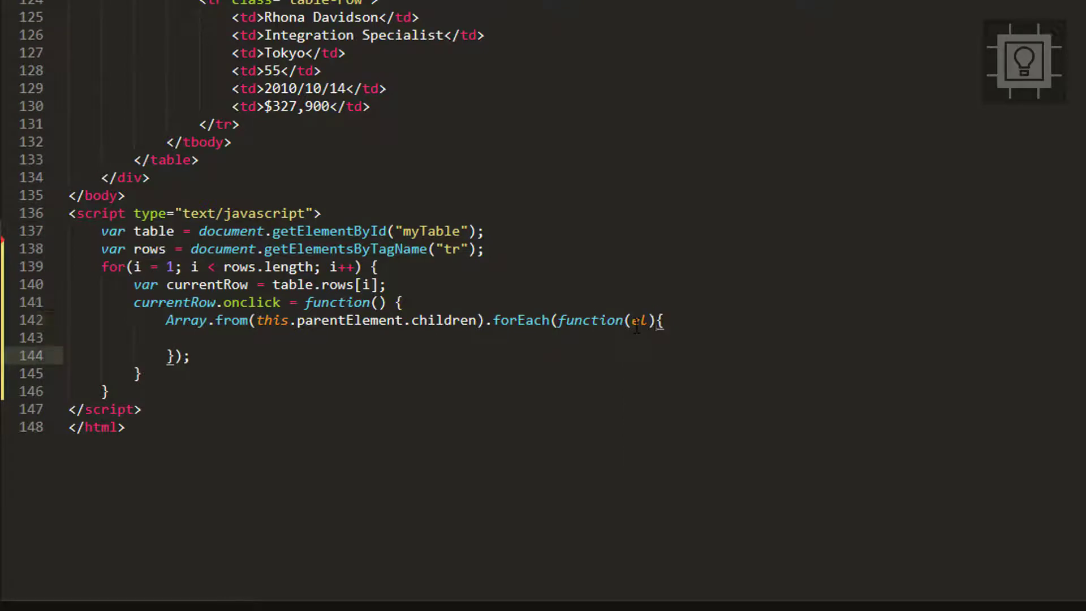
{"action": "type", "text": "e"}
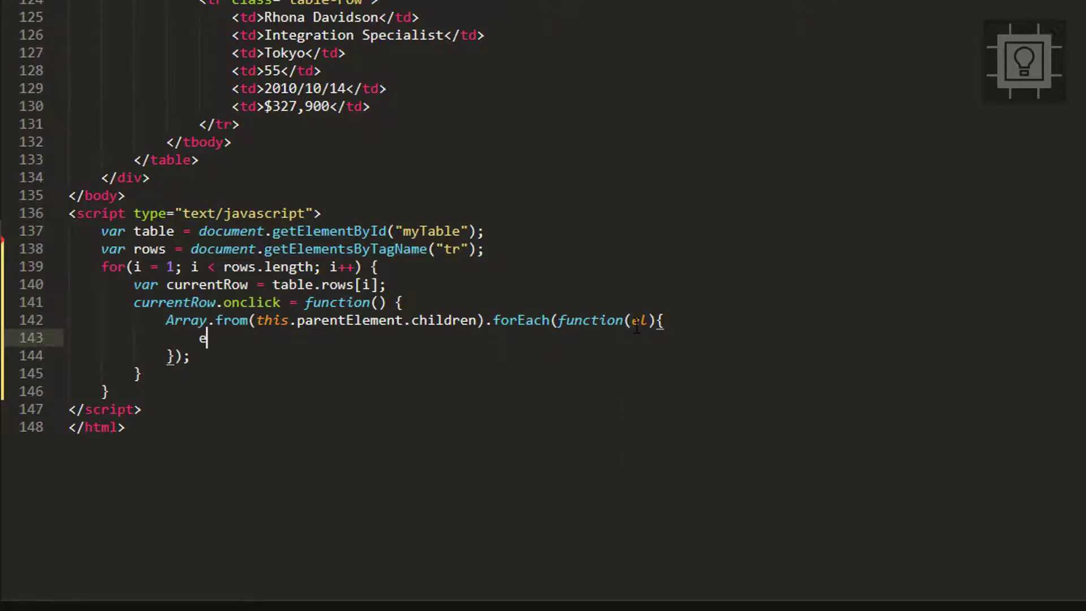
{"action": "type", "text": "l.cla"}
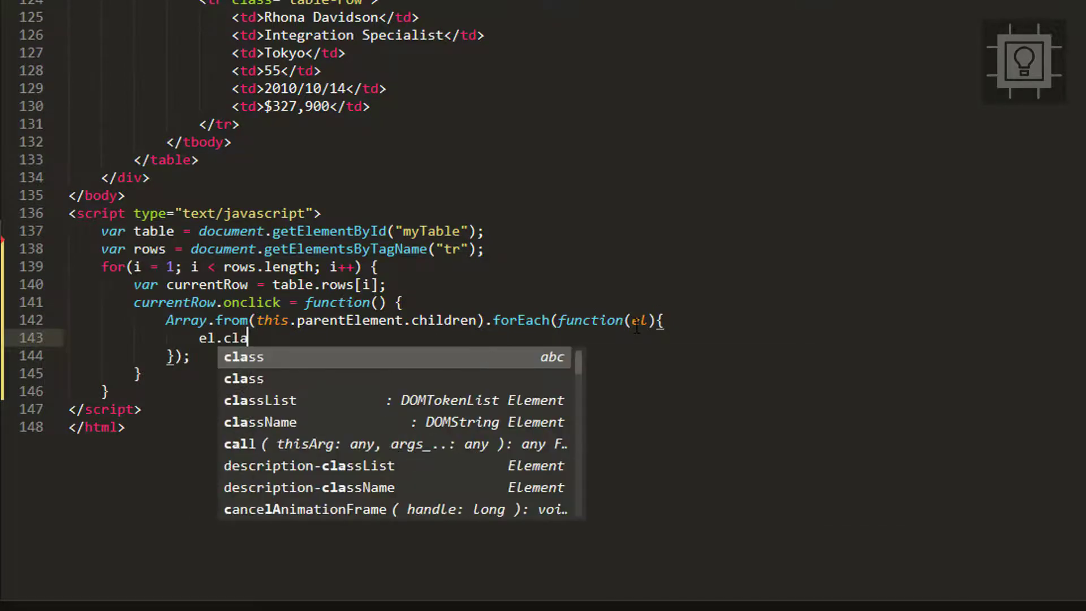
{"action": "type", "text": "ssLI"}
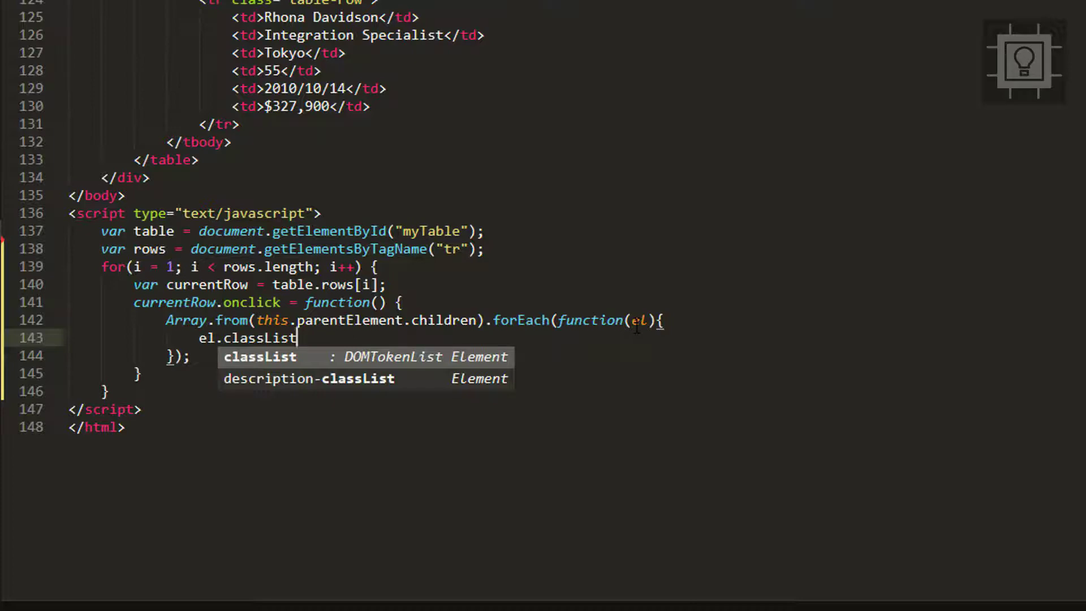
{"action": "key", "text": "Backspace"}
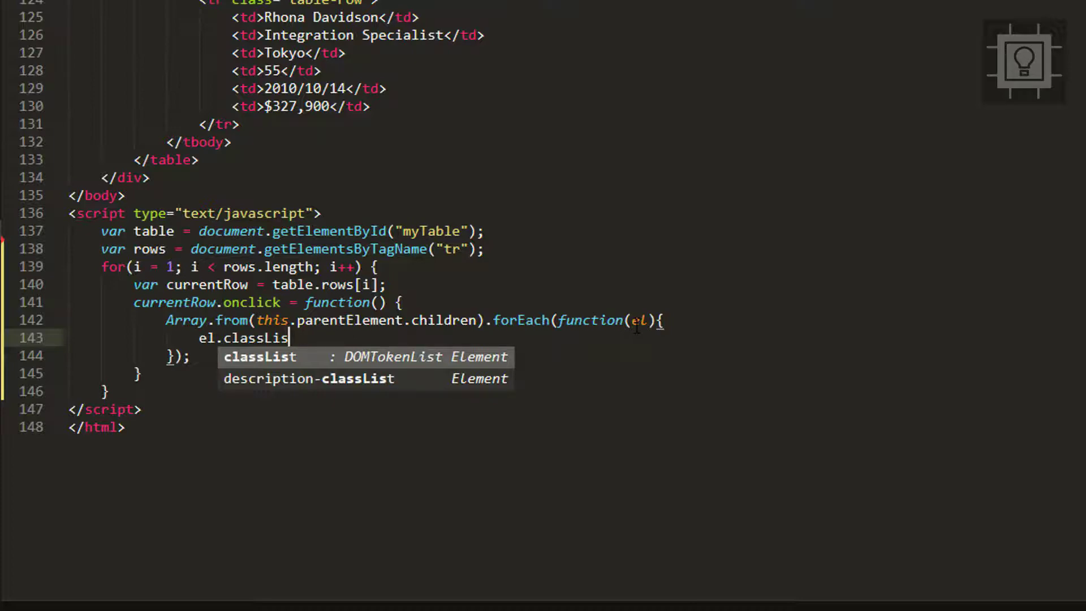
{"action": "type", "text": ".remove();"}
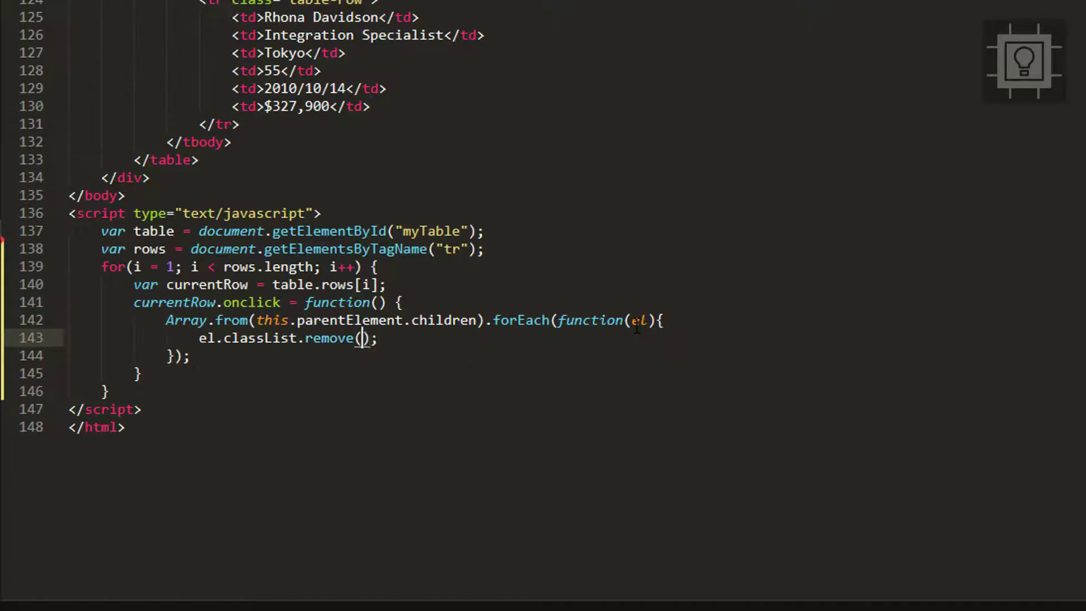
{"action": "type", "text": "'select'"}
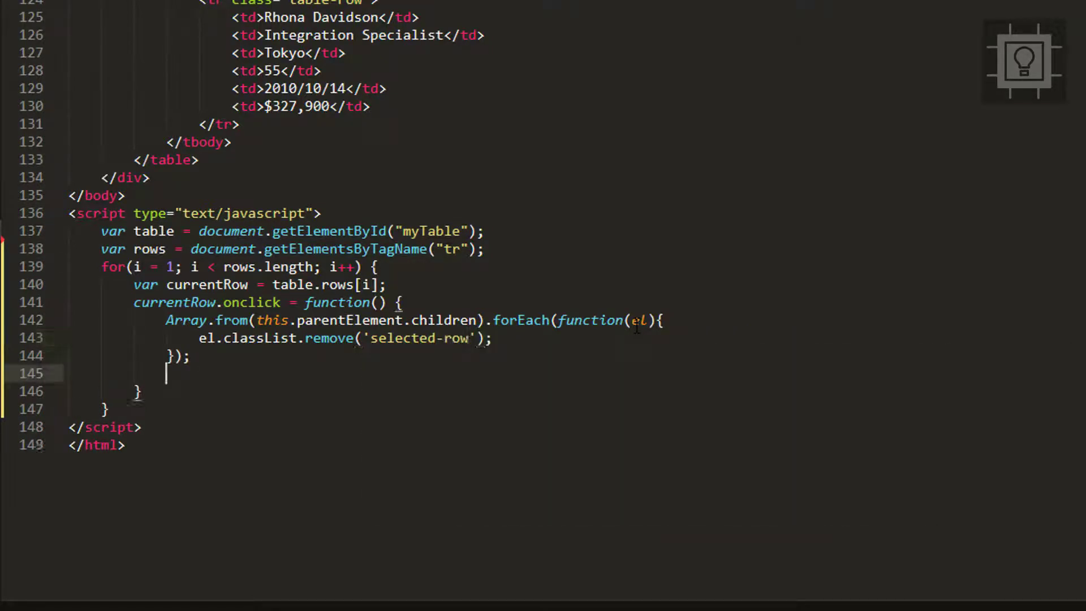
Type this.classList.add('selected-row'); after the forEach loop, fixing a mistyped method name.
{"action": "type", "text": "th"}
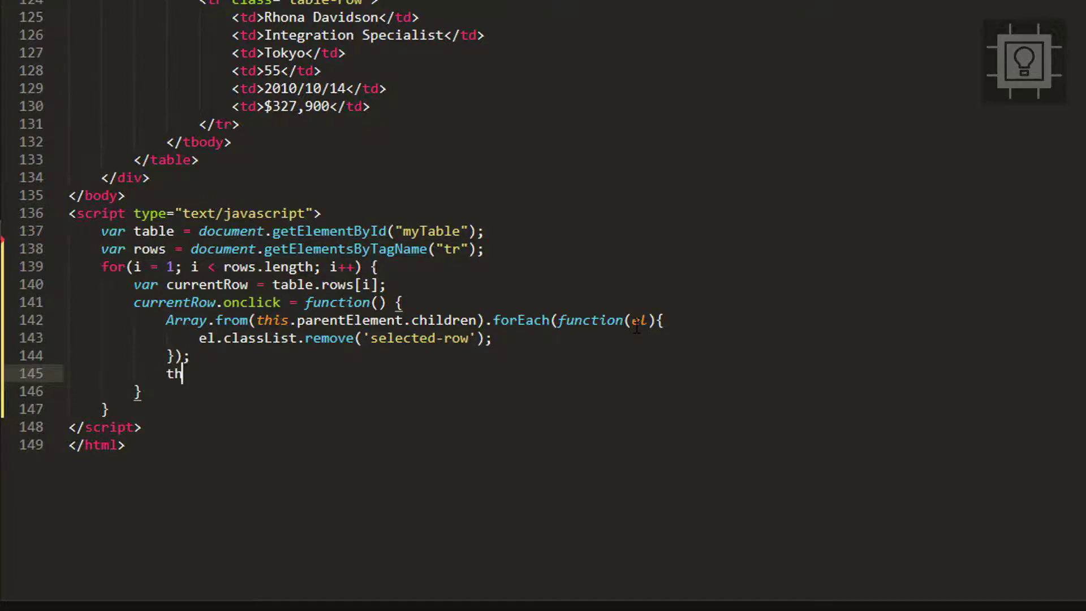
{"action": "type", "text": "is."}
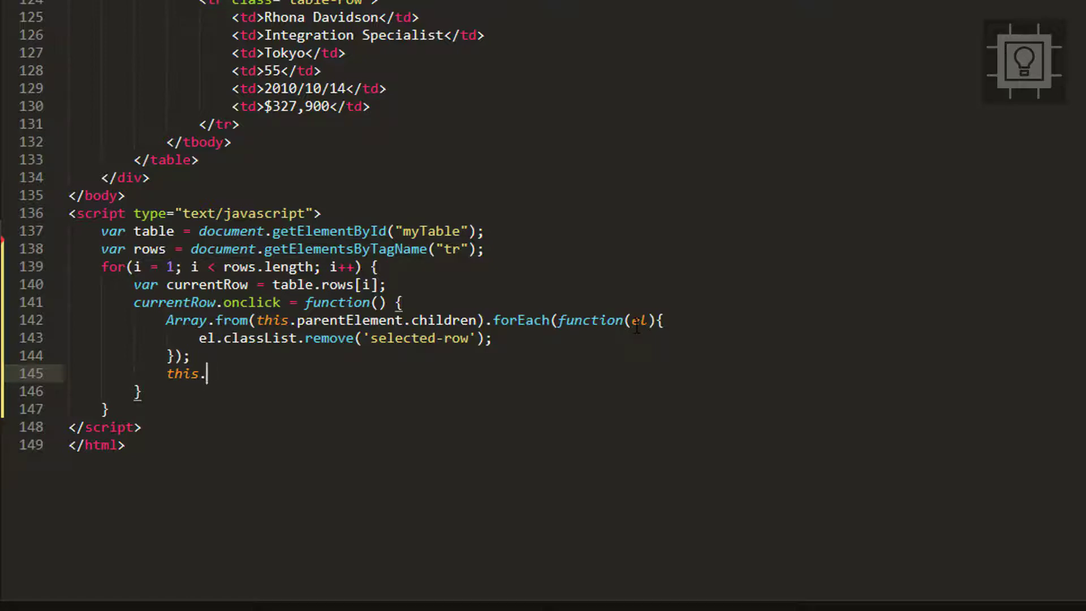
{"action": "type", "text": "classList.a"}
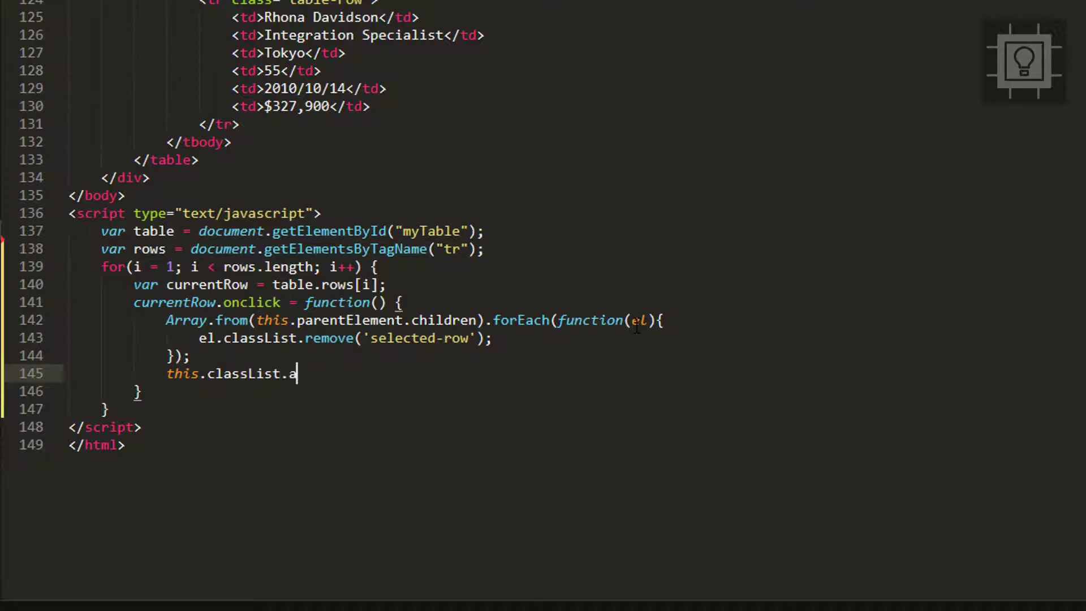
{"action": "type", "text": "ddC"}
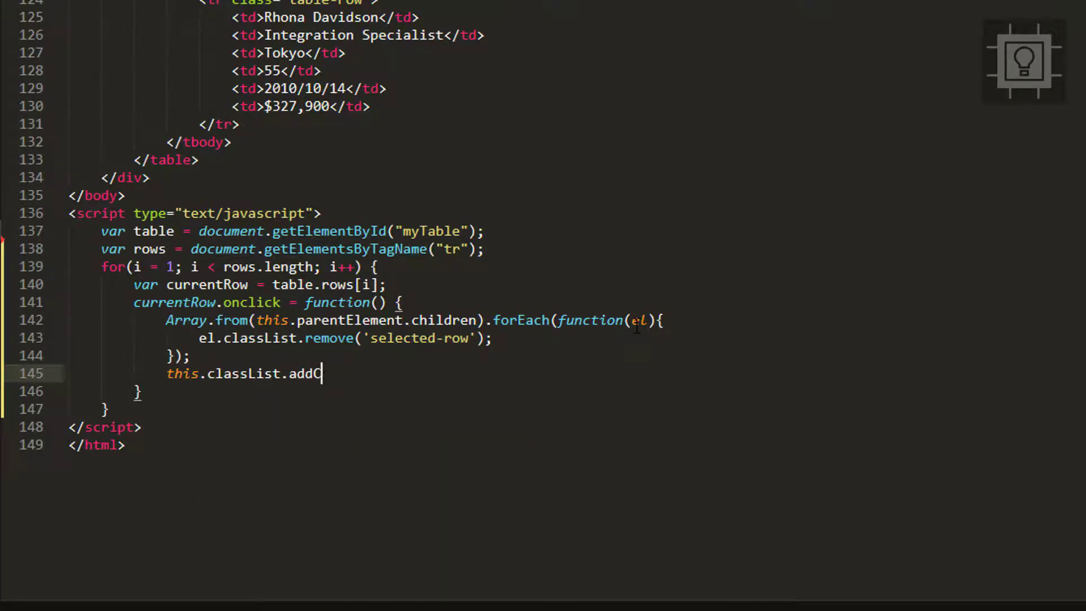
{"action": "key", "text": "BackSpace"}
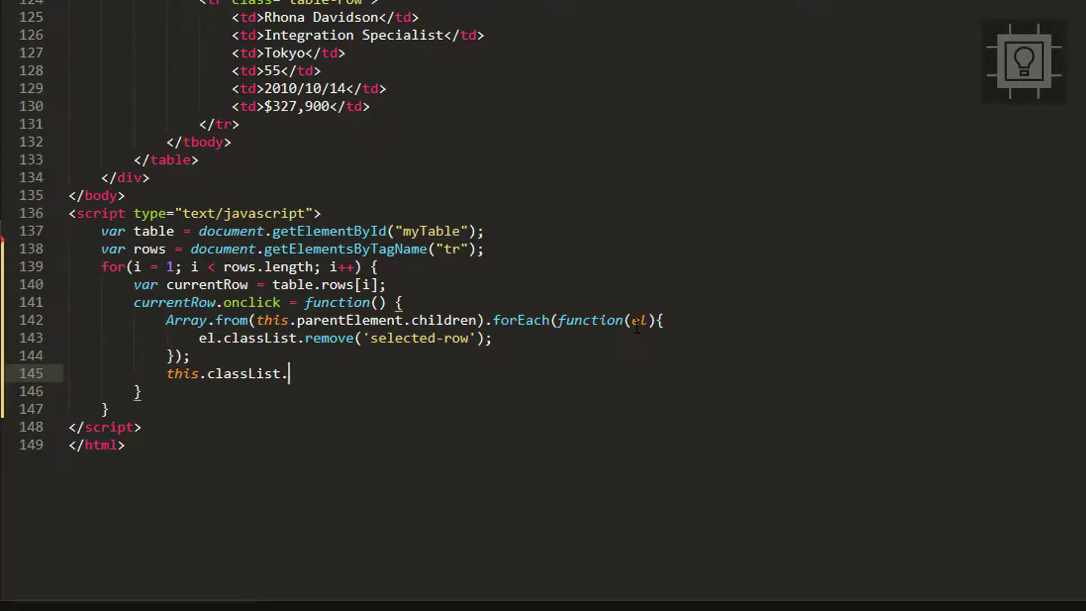
{"action": "type", "text": "add();"}
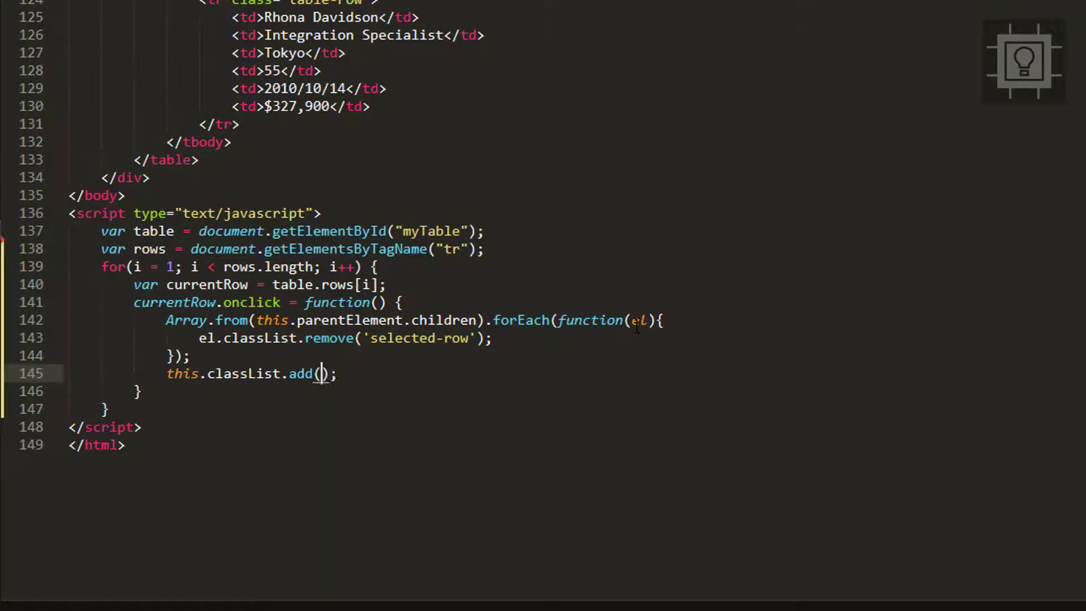
{"action": "type", "text": "'"}
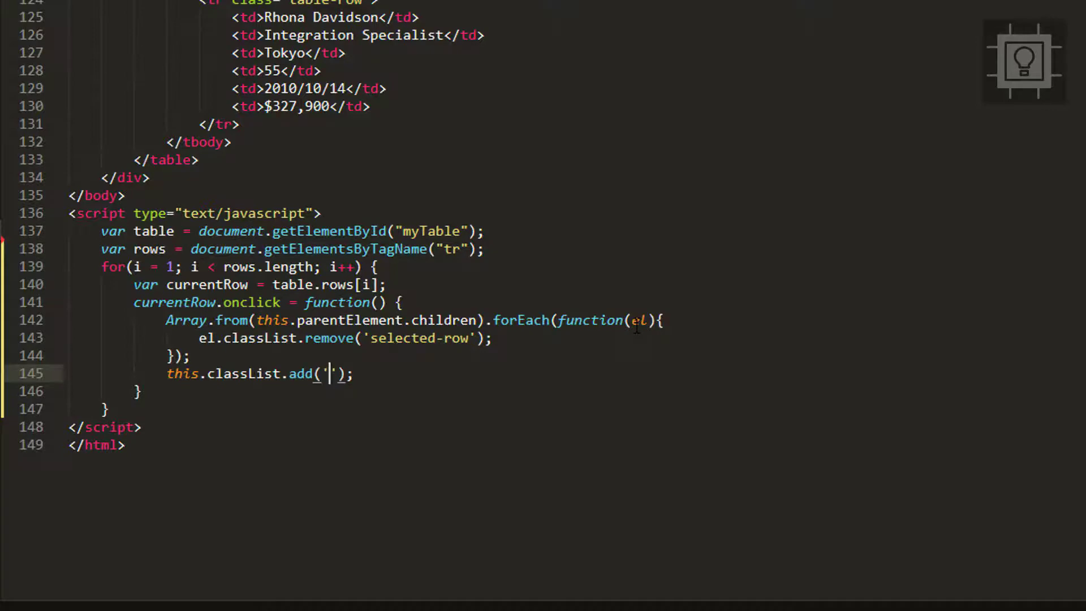
{"action": "type", "text": "selected-row"}
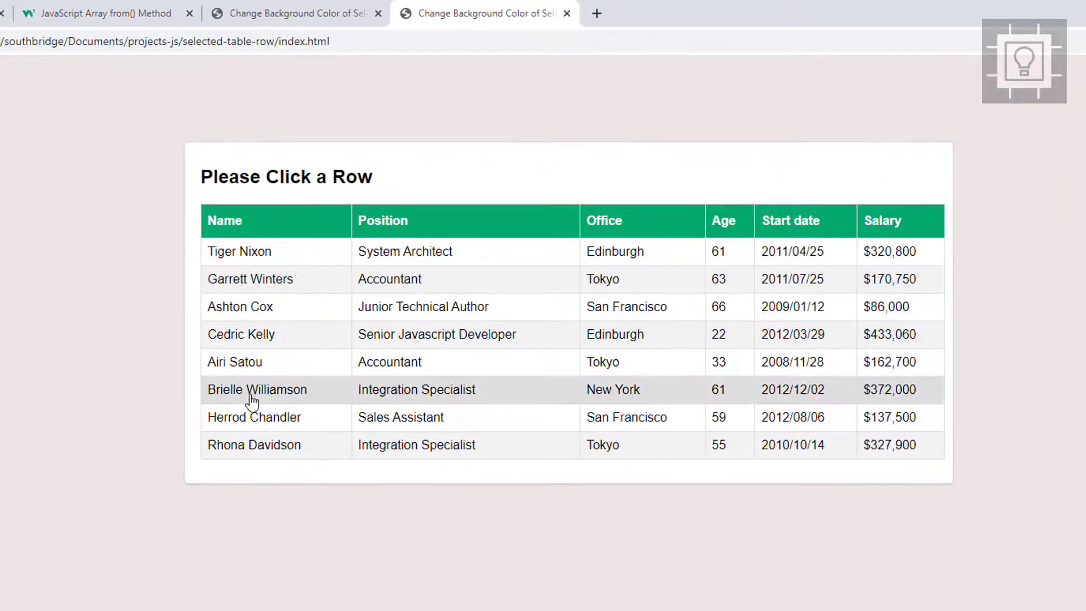
Click the Airi Satou and Ashton Cox rows to check only one stays highlighted.
{"action": "left_click", "coordinate": [389, 362]}
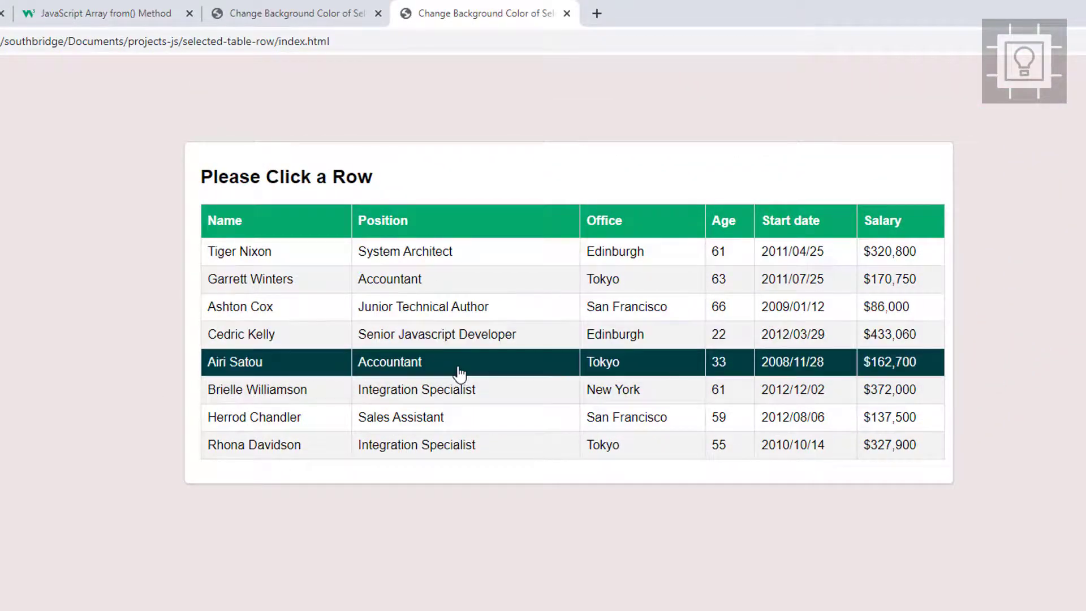
{"action": "left_click", "coordinate": [423, 306]}
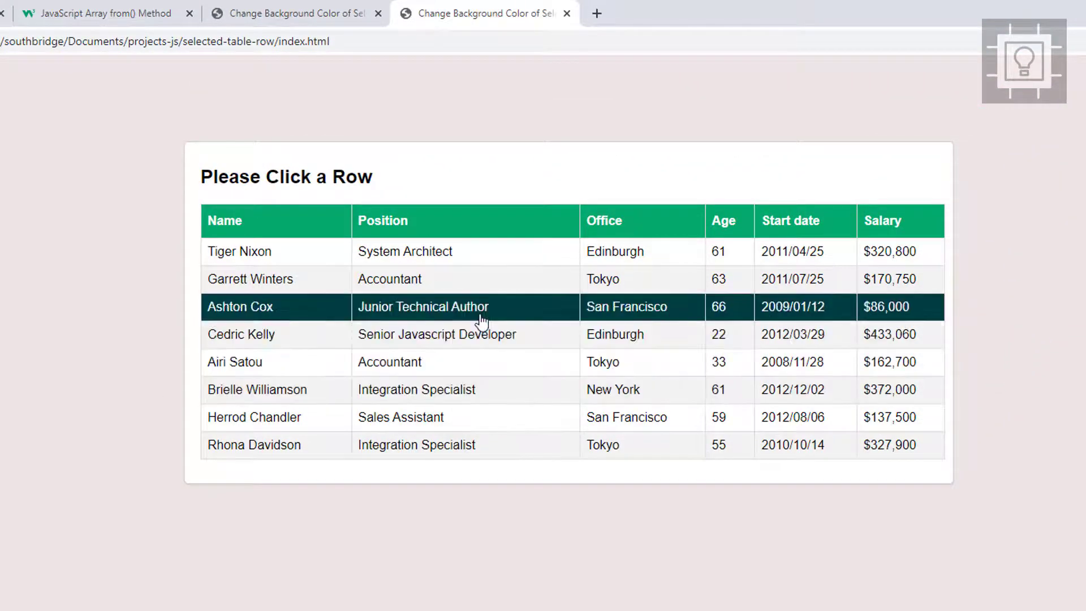
{"action": "mouse_move", "coordinate": [478, 349]}
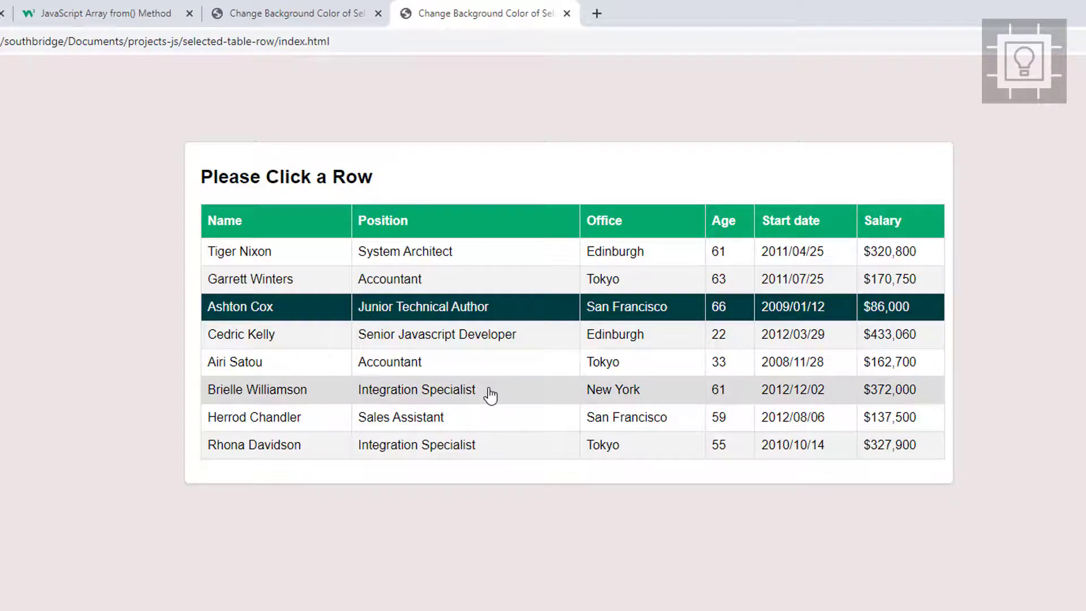
{"action": "left_click", "coordinate": [389, 361]}
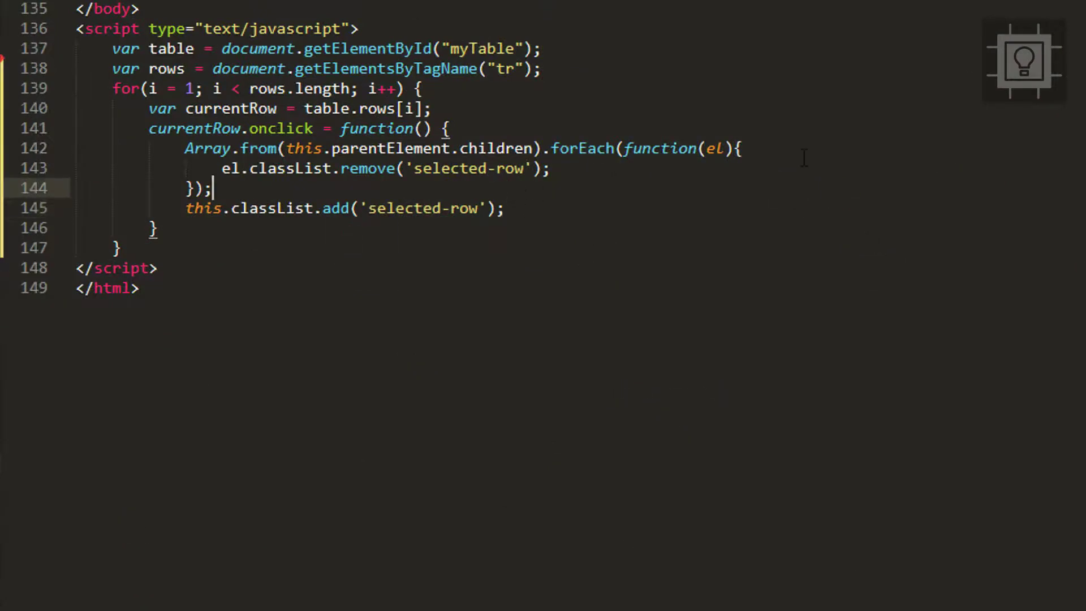
Add blank lines below the forEach loop and type the '// using spread operator' comment.
{"action": "key", "text": "Enter"}
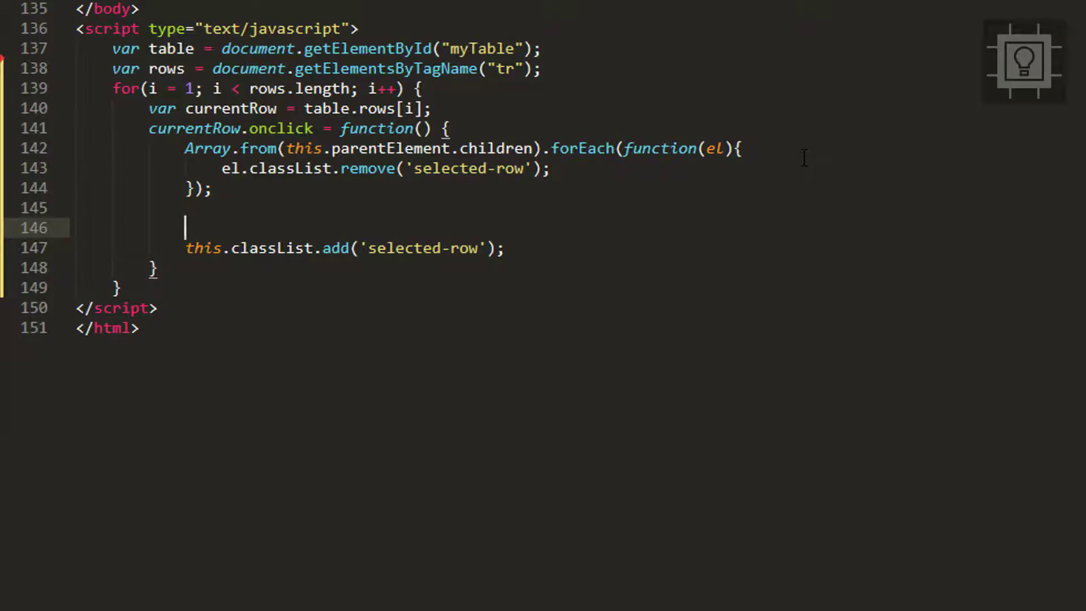
{"action": "type", "text": "//"}
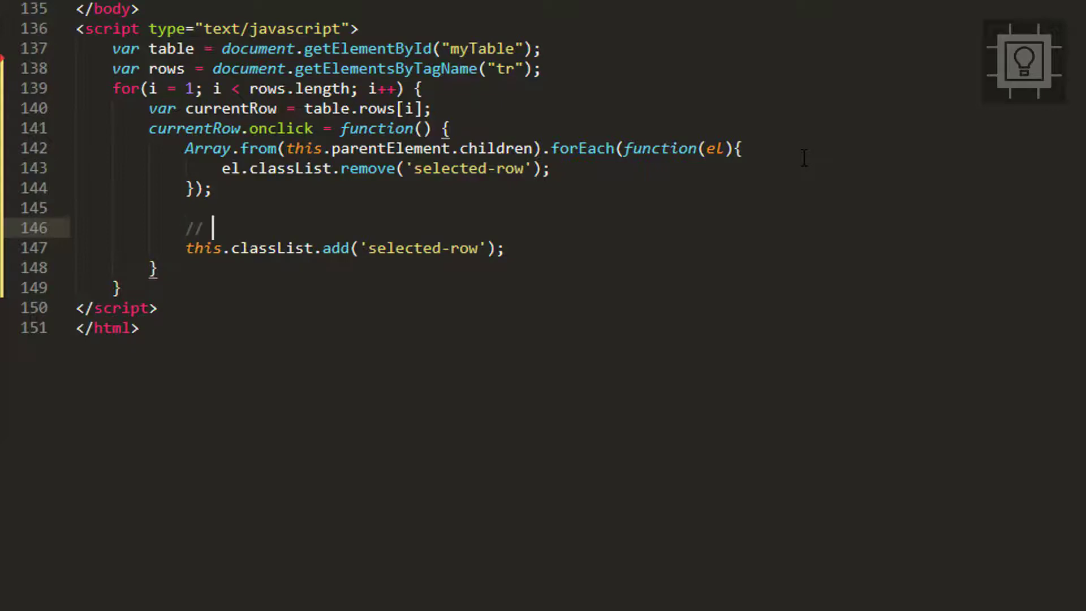
{"action": "type", "text": "using"}
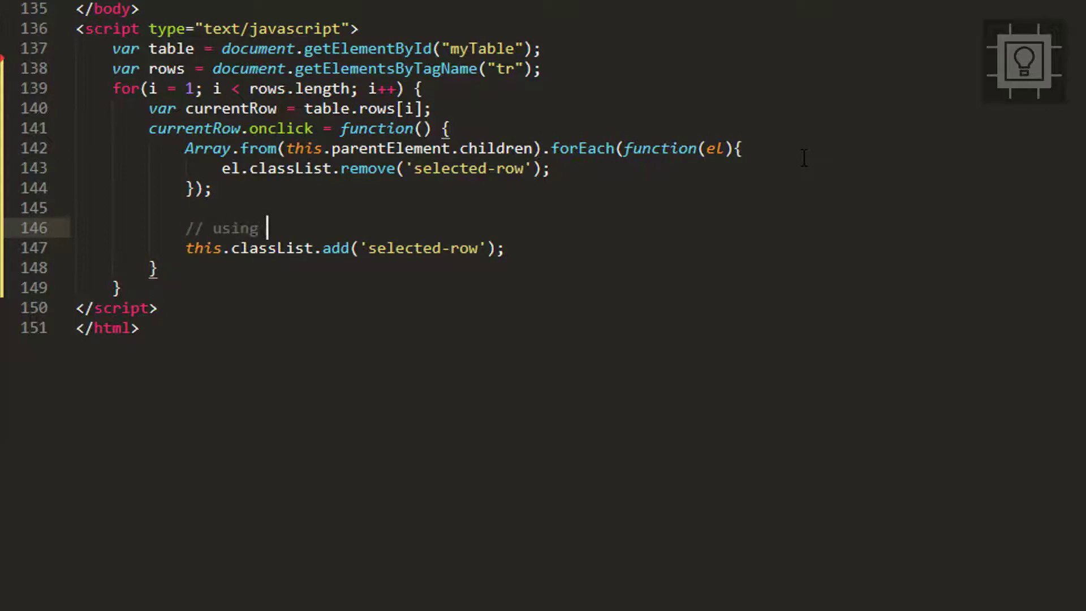
{"action": "type", "text": "sp"}
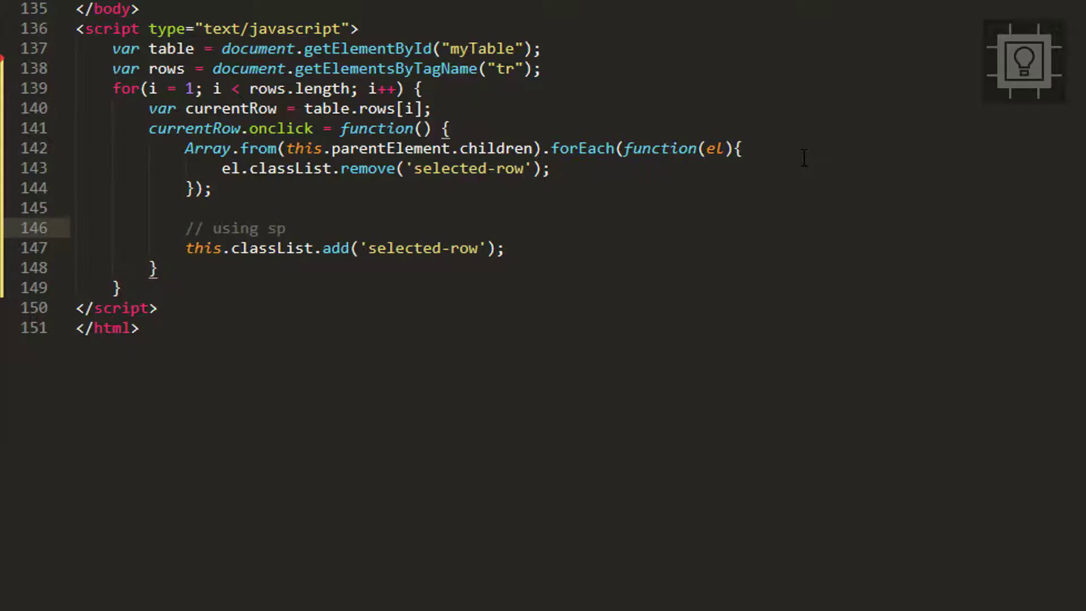
{"action": "type", "text": "read operator"}
{"action": "type", "text": "["}
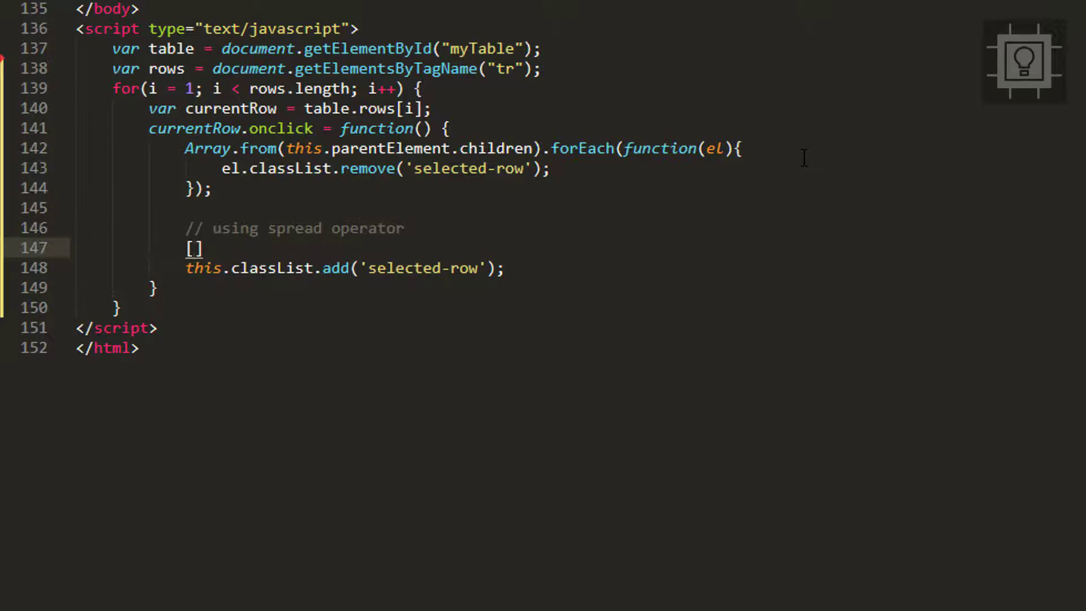
Type [...this.parentElement.children].forEach, accepting the children autocomplete.
{"action": "type", "text": "...this."}
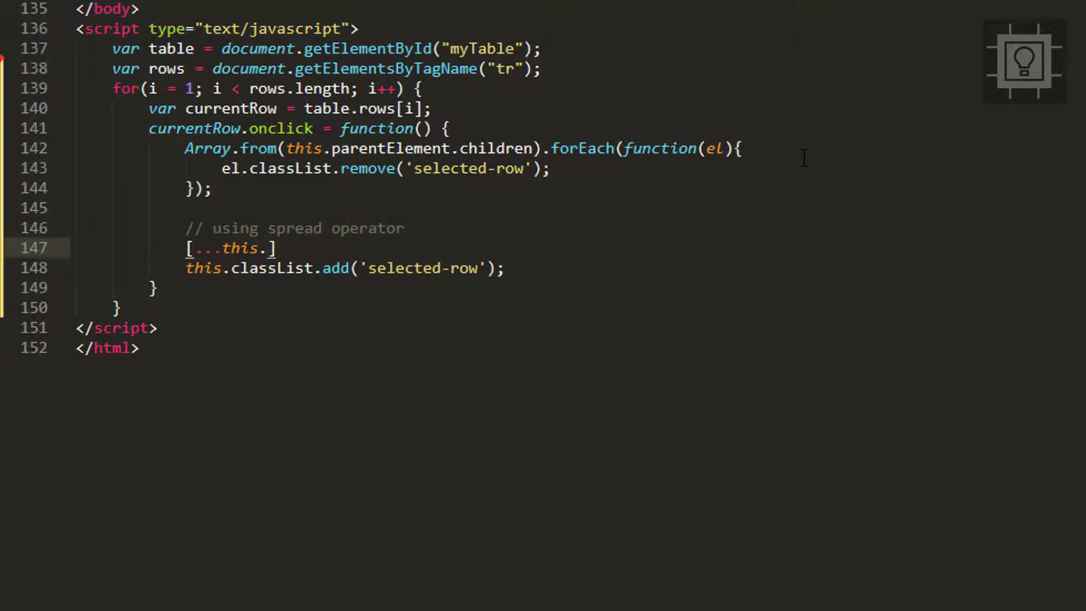
{"action": "type", "text": "pa"}
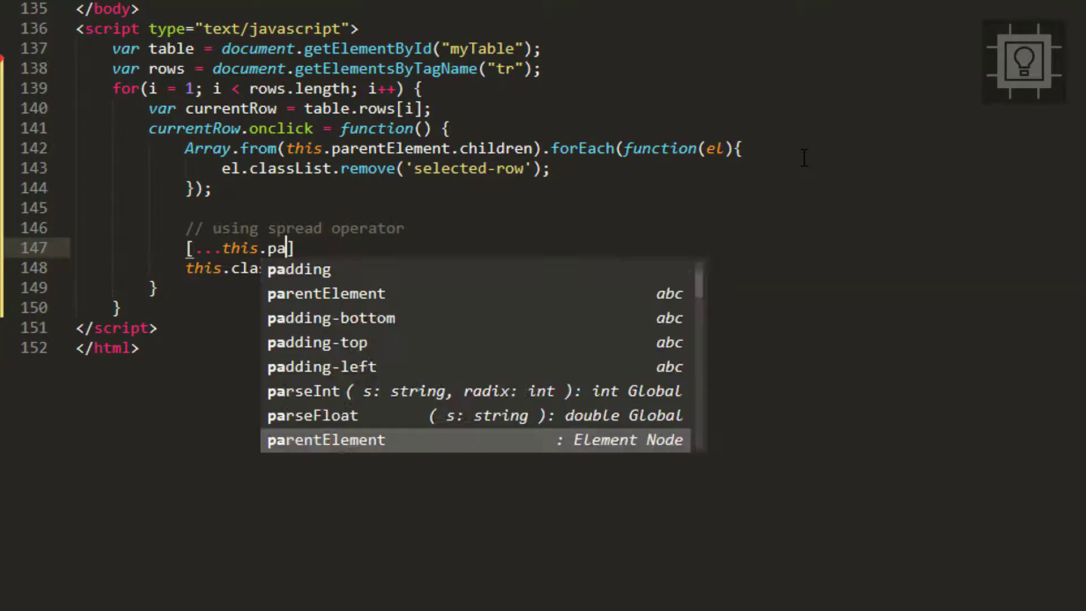
{"action": "type", "text": "rentElement.chil"}
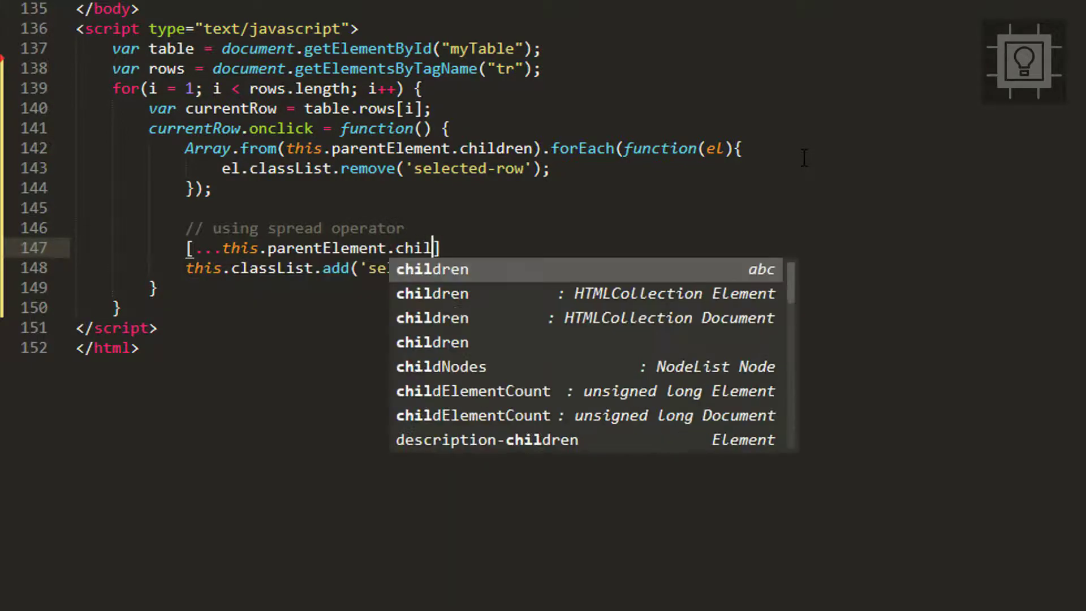
{"action": "key", "text": "Tab"}
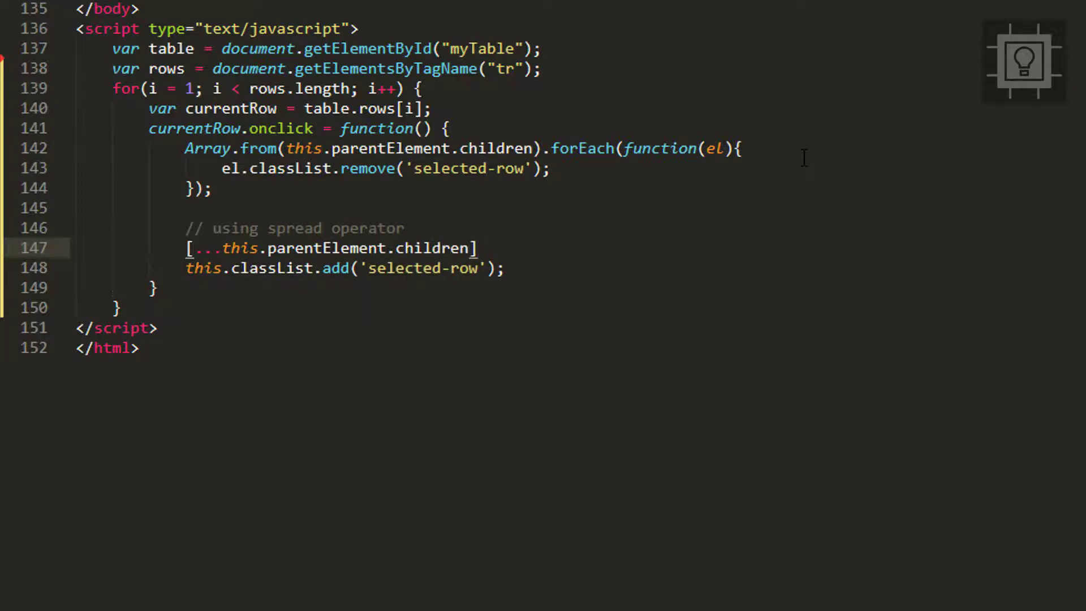
{"action": "type", "text": ".f"}
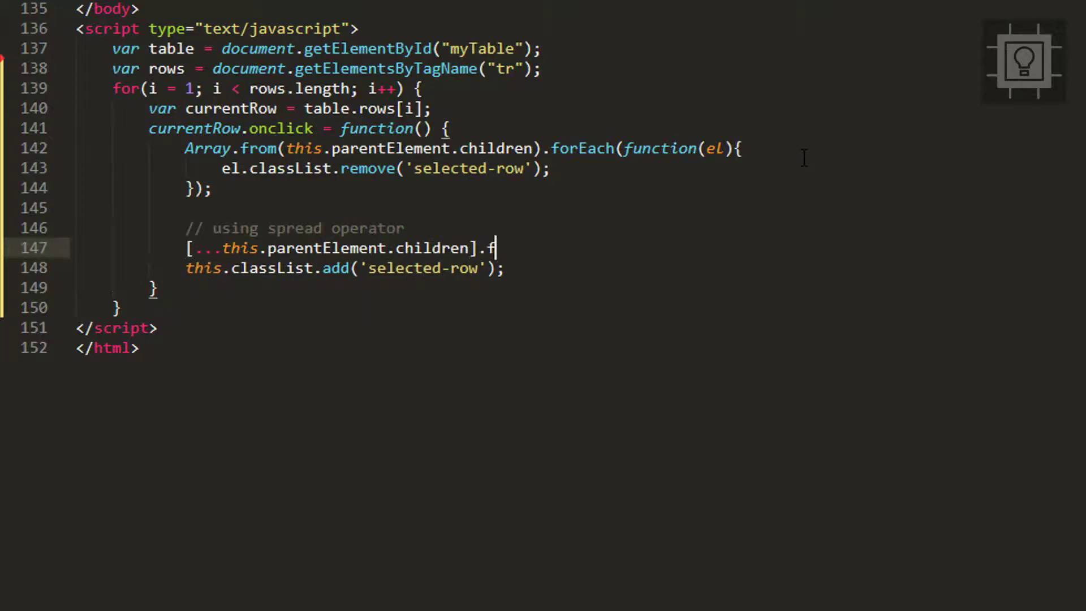
{"action": "type", "text": "orEach(()=> );"}
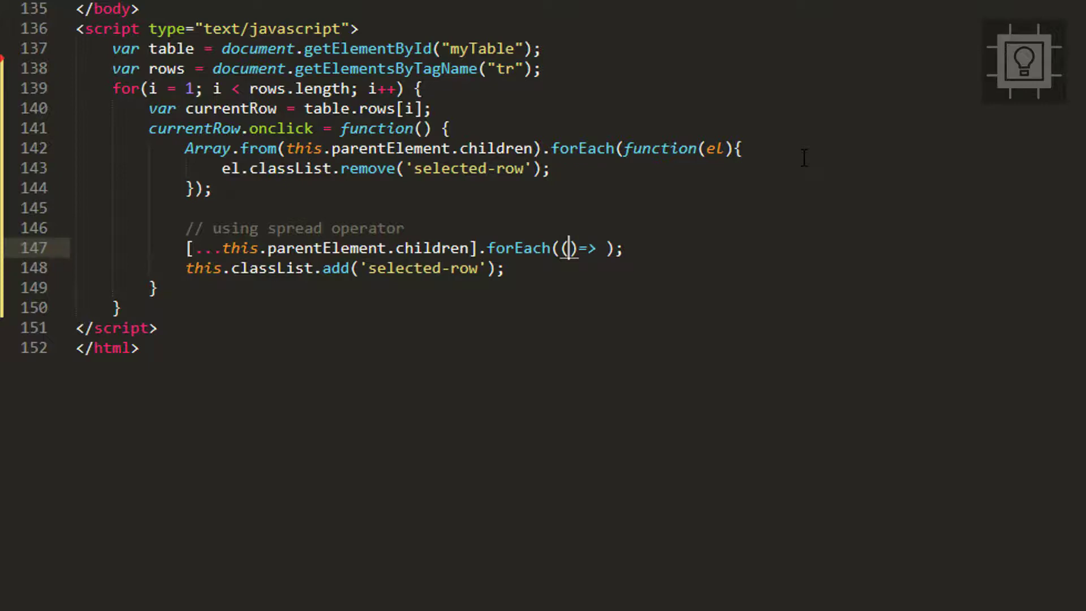
Complete the arrow function: (el) => el.classList.remove('selected-row').
{"action": "type", "text": "el"}
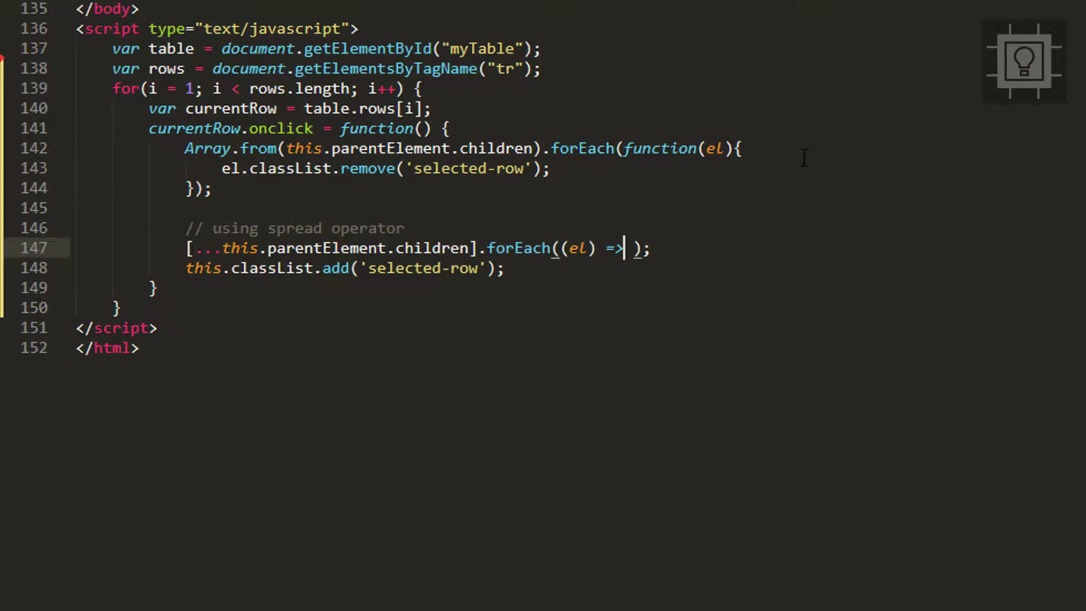
{"action": "type", "text": "sib"}
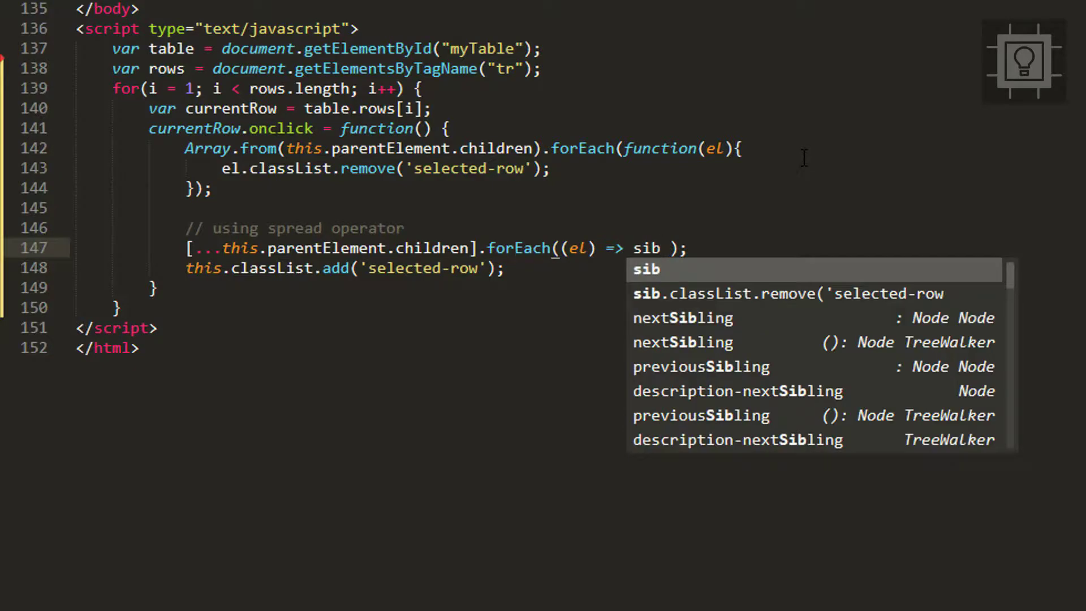
{"action": "type", "text": "el."}
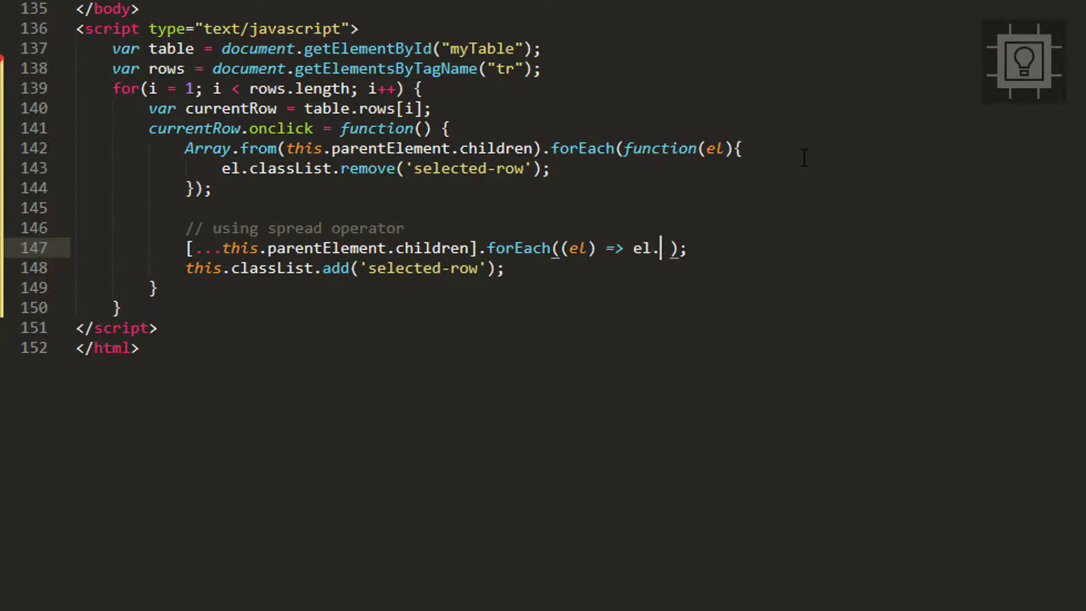
{"action": "type", "text": "classList.remove"}
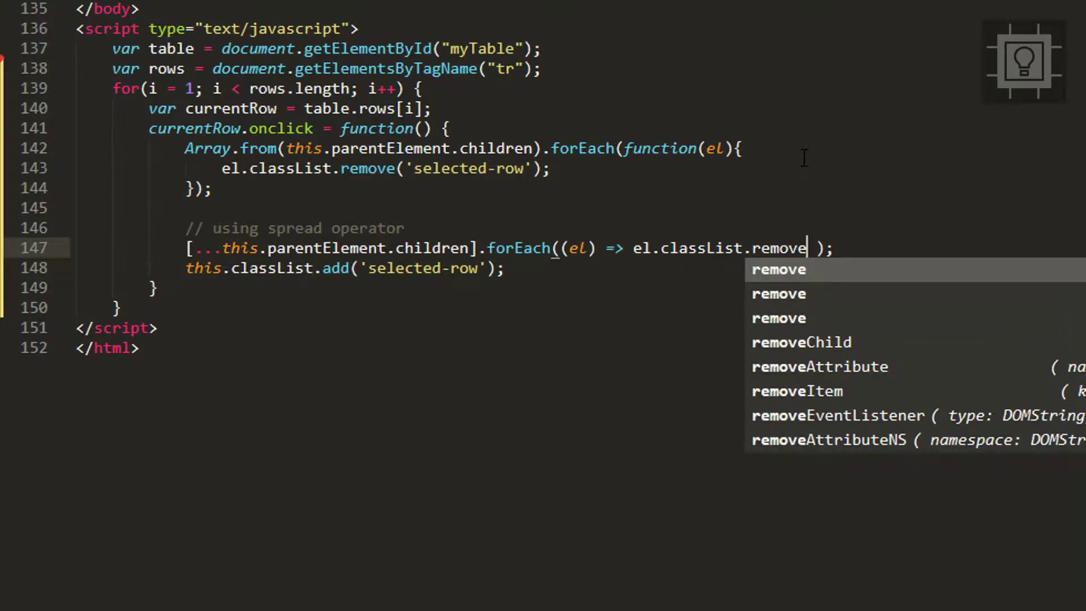
{"action": "type", "text": "("}
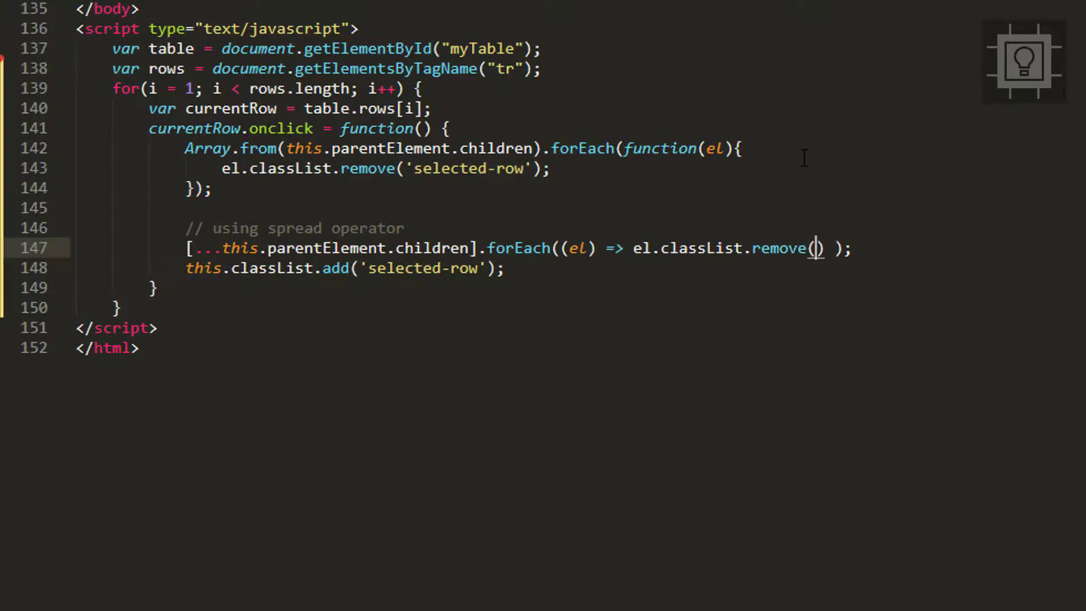
{"action": "type", "text": "sl'"}
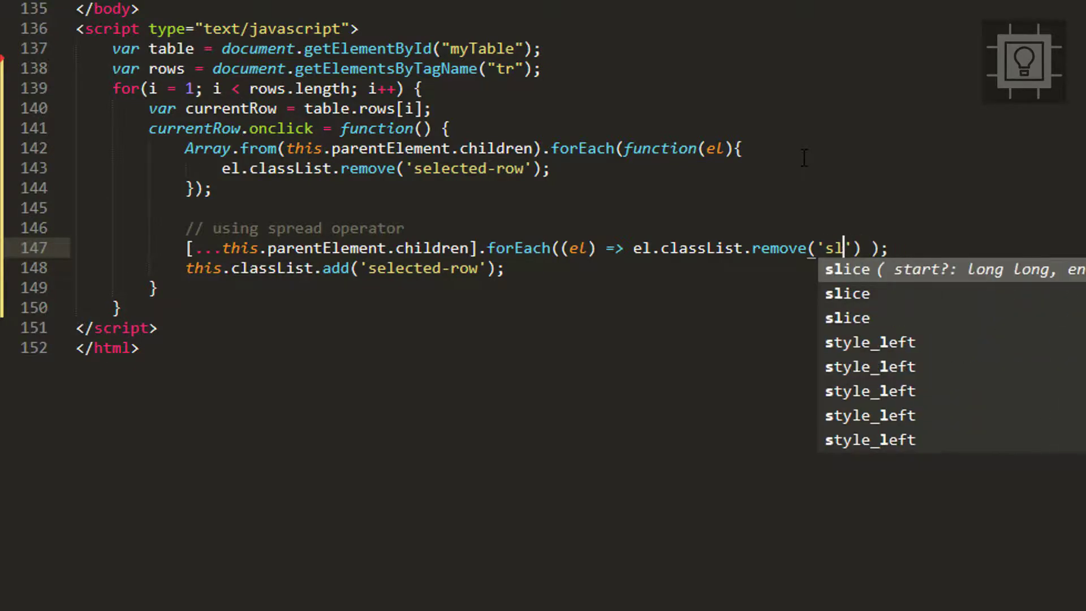
{"action": "type", "text": "elected-row"}
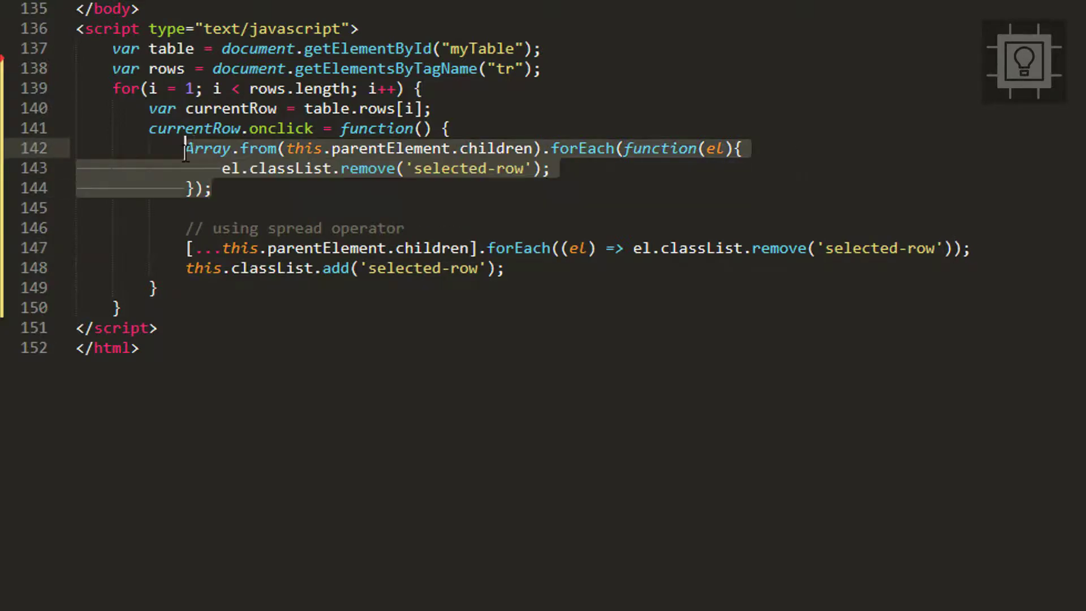
Comment out the Array.from loop with Ctrl+/ and bring up the editor context menu.
{"action": "key", "text": "ctrl+/"}
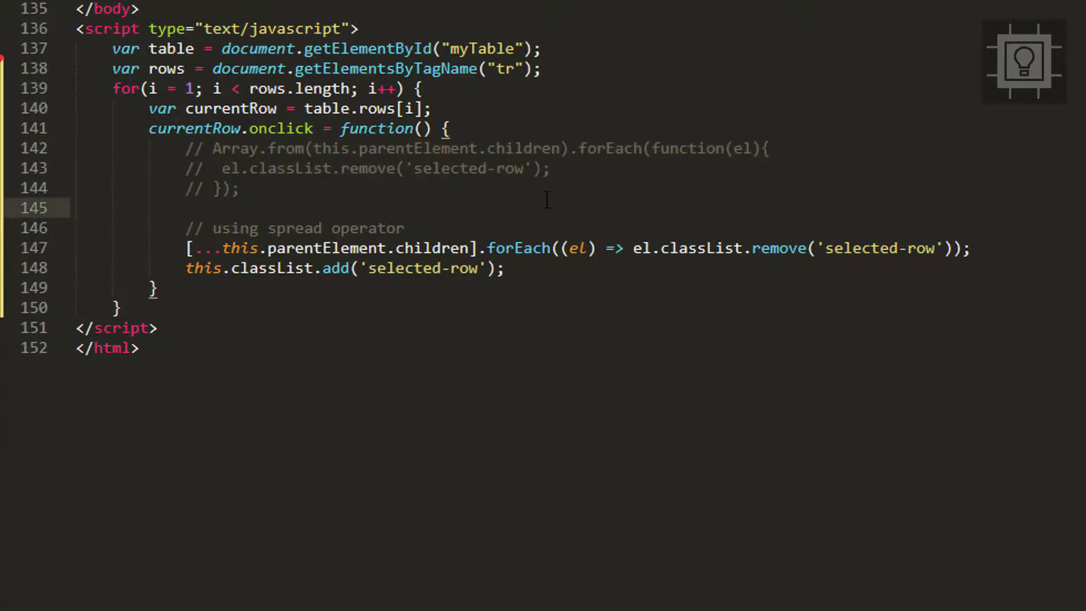
{"action": "right_click", "coordinate": [548, 201]}
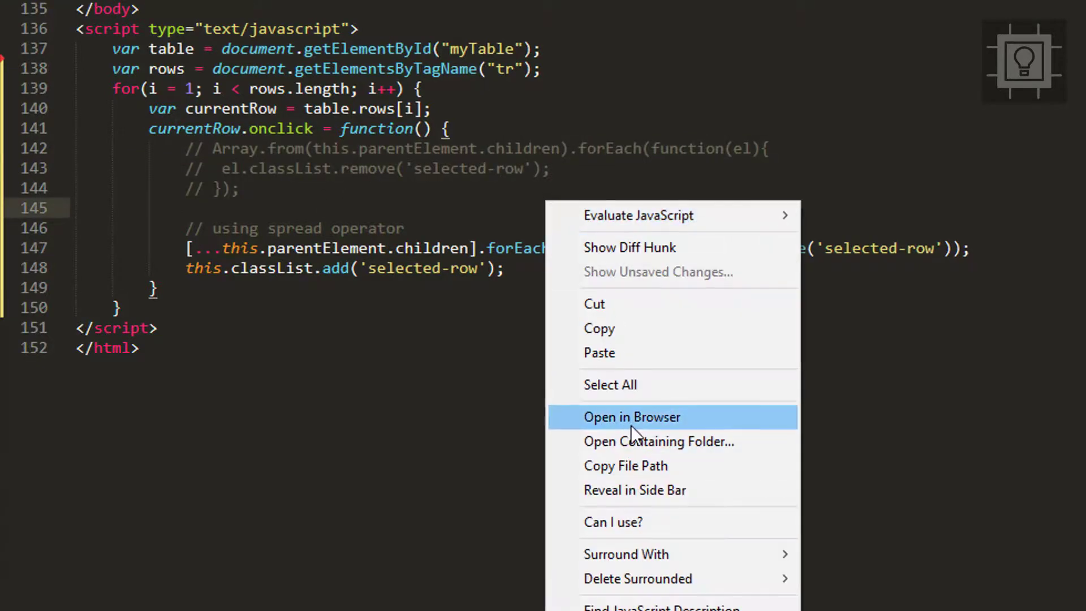
Open the page in the browser and click the Ashton Cox and Cedric Kelly rows.
{"action": "left_click", "coordinate": [631, 416]}
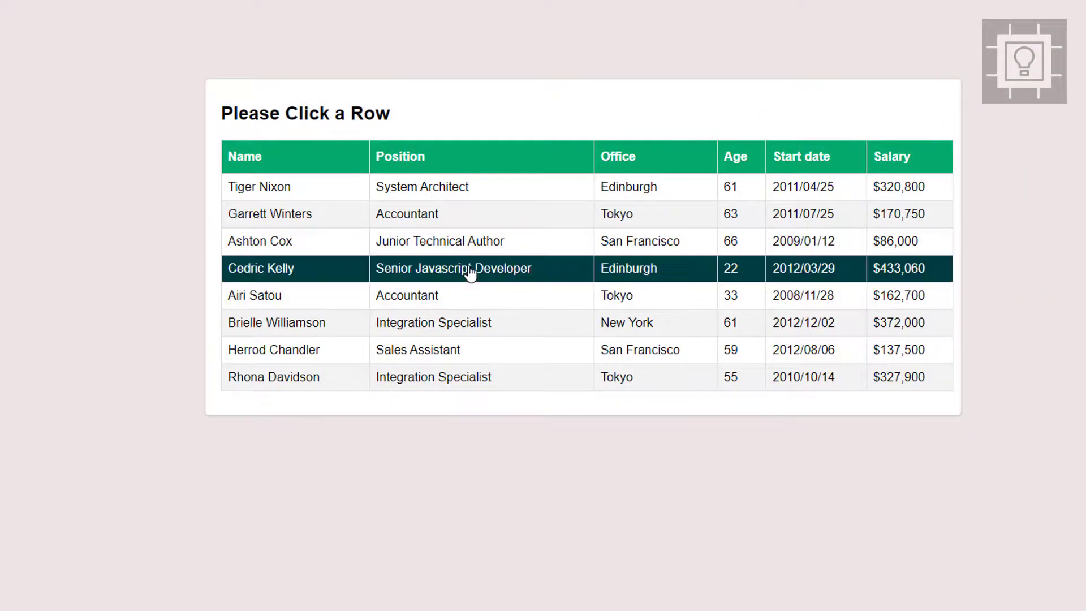
{"action": "left_click", "coordinate": [440, 241]}
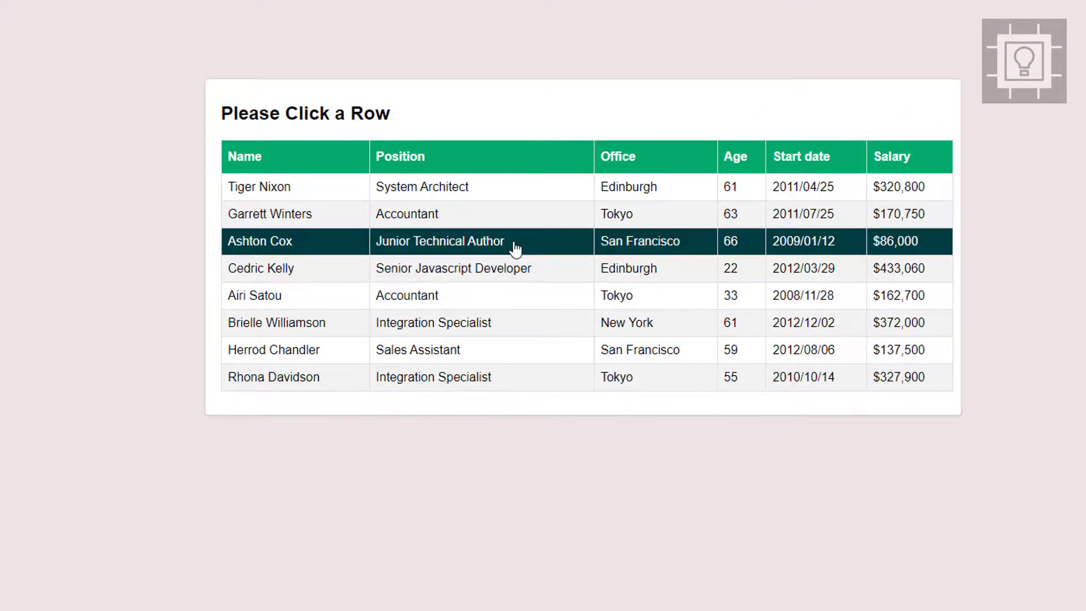
{"action": "left_click", "coordinate": [453, 269]}
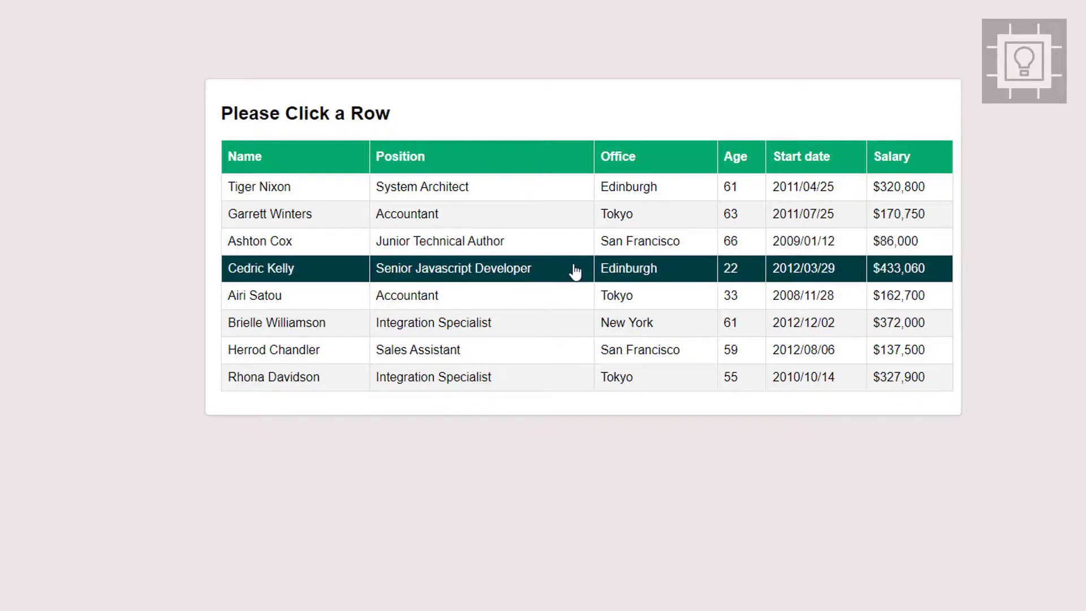